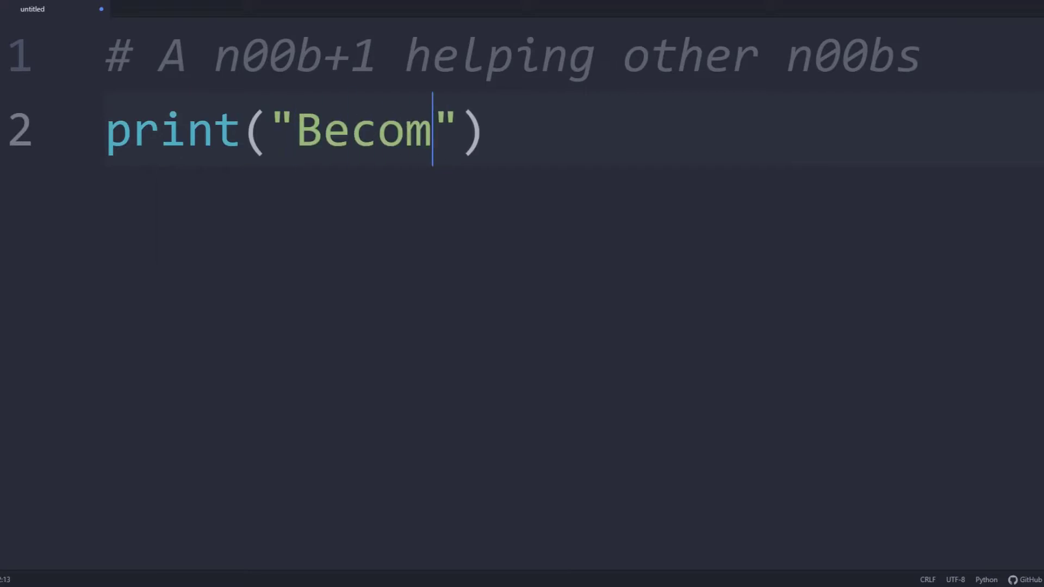
# Complete the intro print string with 'ing a Data Scientist' and 'w/ Nathan William'
pyautogui.write('ing a Data Scientist\\nw/ Nathan William')
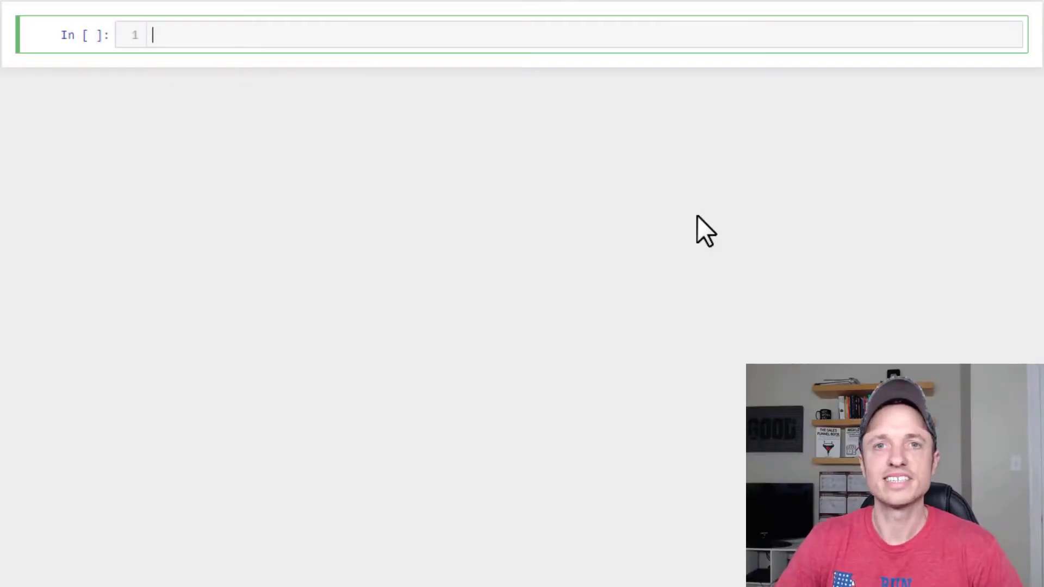
# Write the comment '# Lists are mutable and ordered' in the first cell
pyautogui.write('# List')
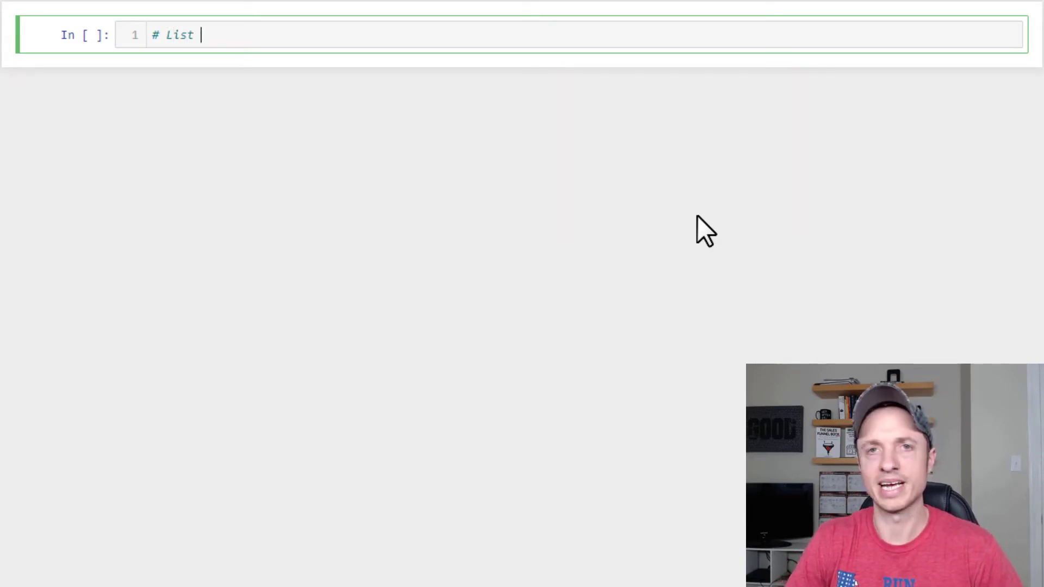
pyautogui.write('s')
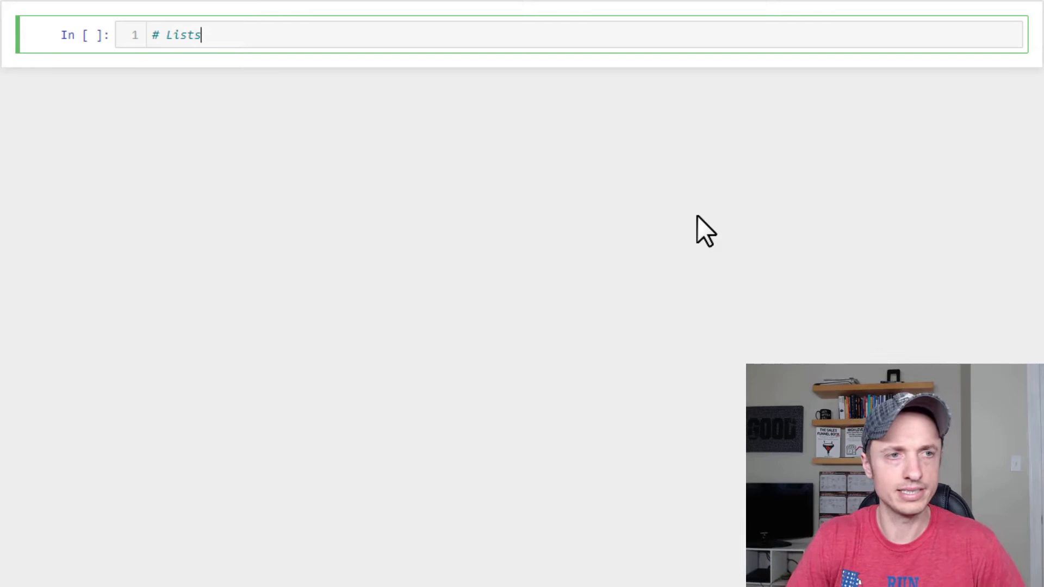
pyautogui.write('are mutable')
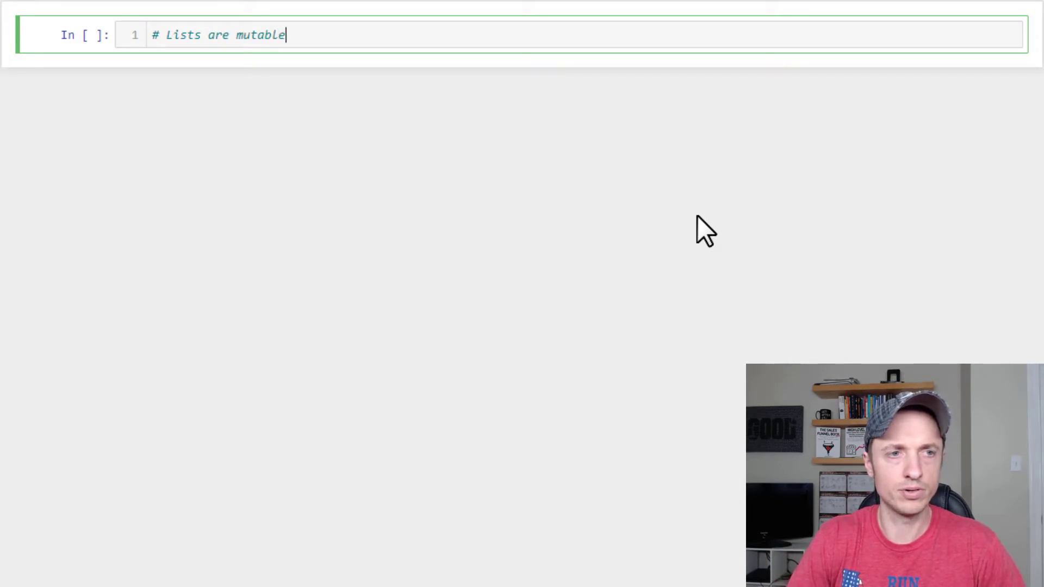
pyautogui.write('and ordered')
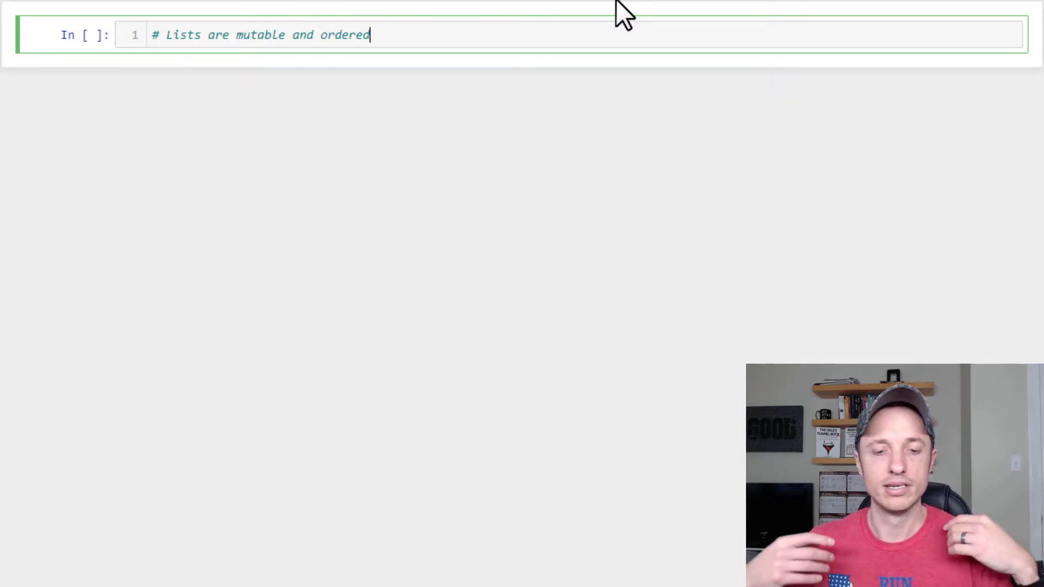
pyautogui.moveTo(325, 273)
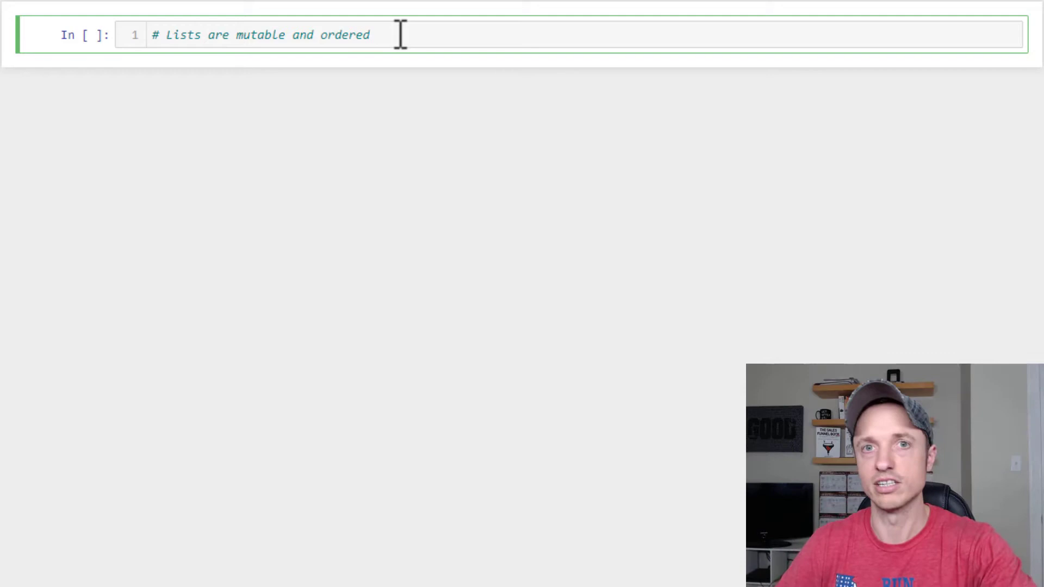
# Define fruits = ["apples", "bananas", "oranges", "grapes"] on a new line
pyautogui.press('enter')
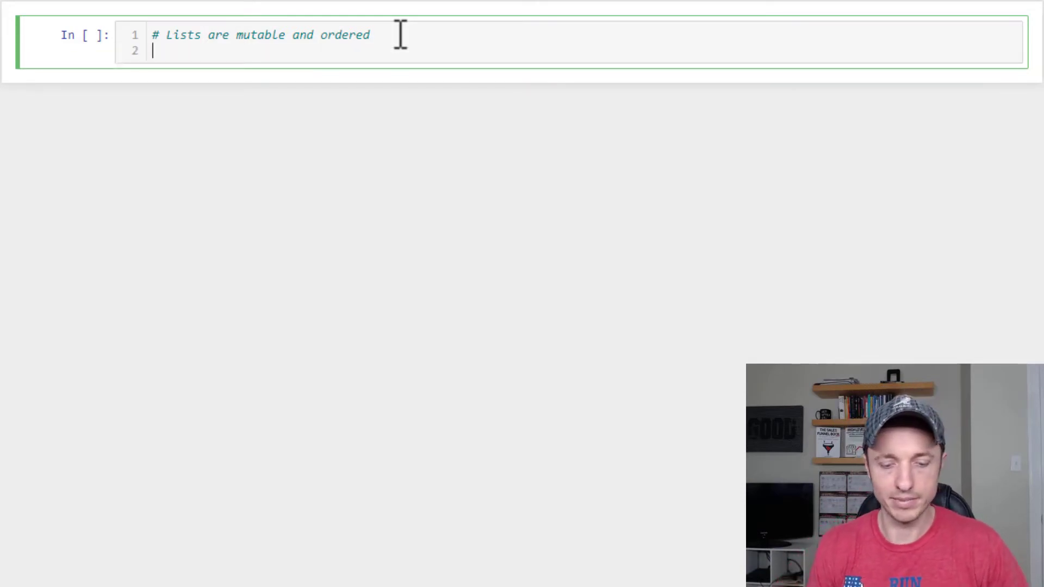
pyautogui.write('fruit')
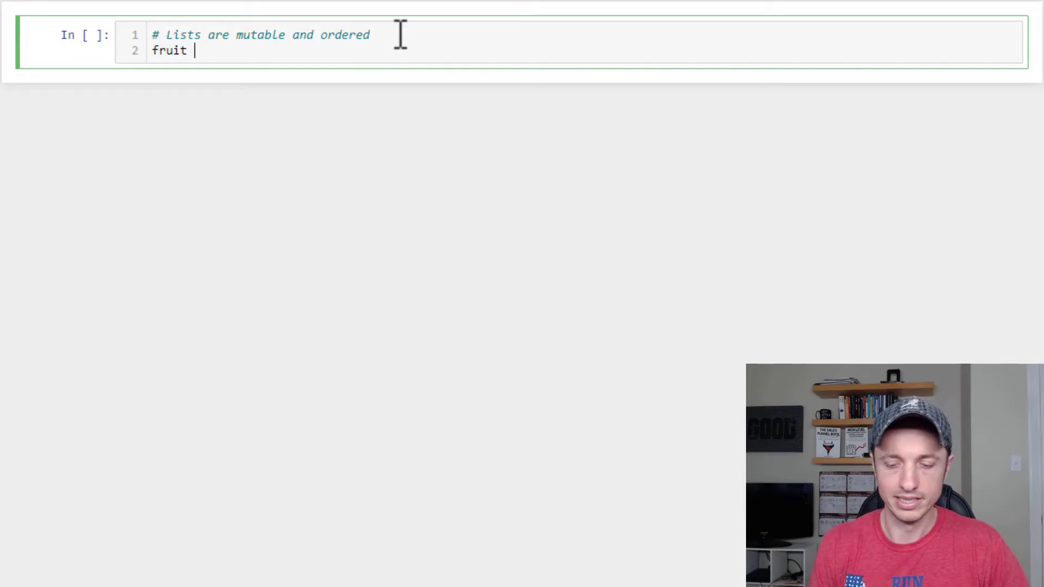
pyautogui.write('= []')
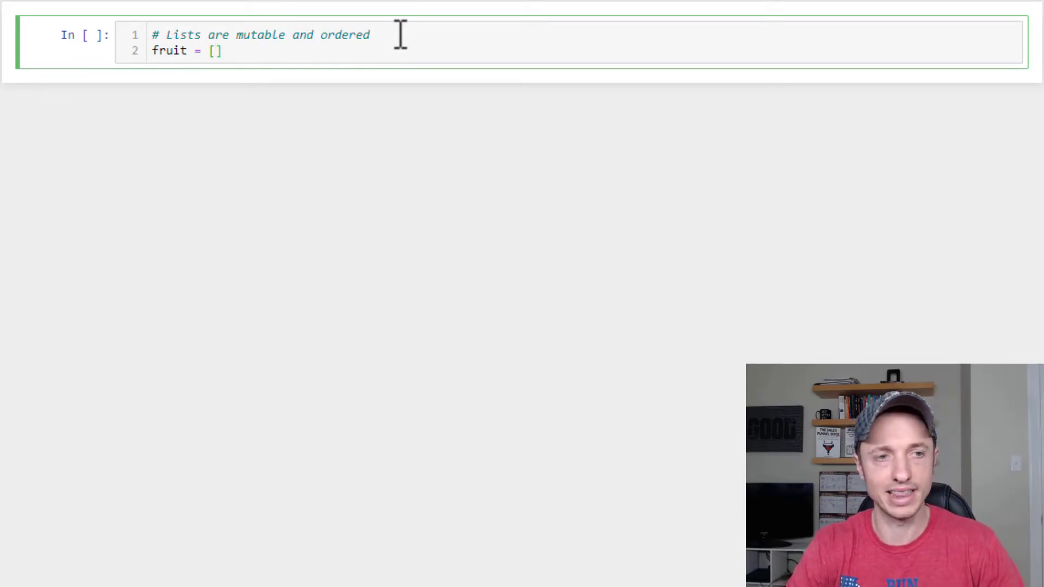
pyautogui.write('"apple"')
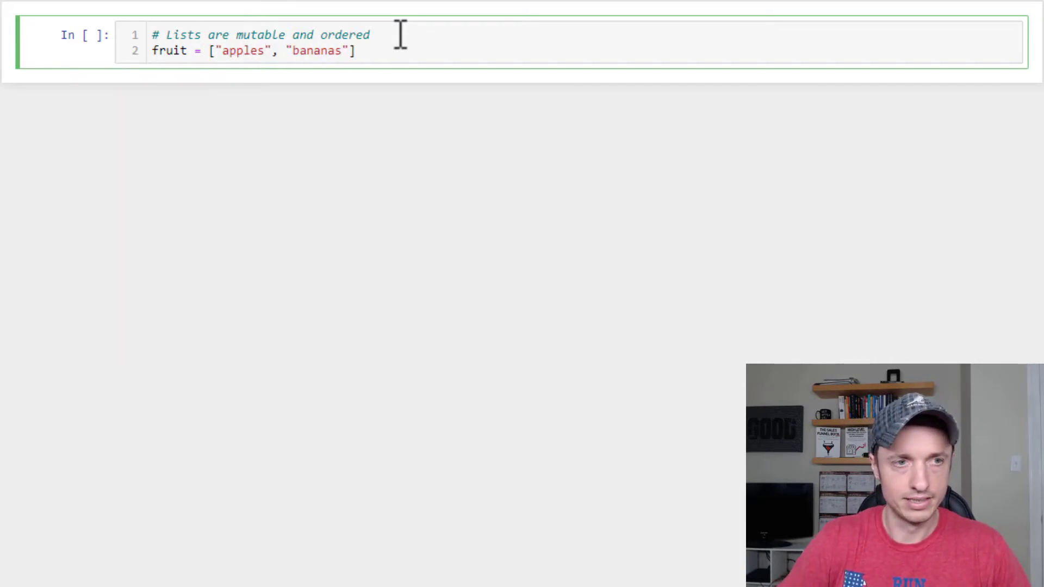
pyautogui.write(', "orang')
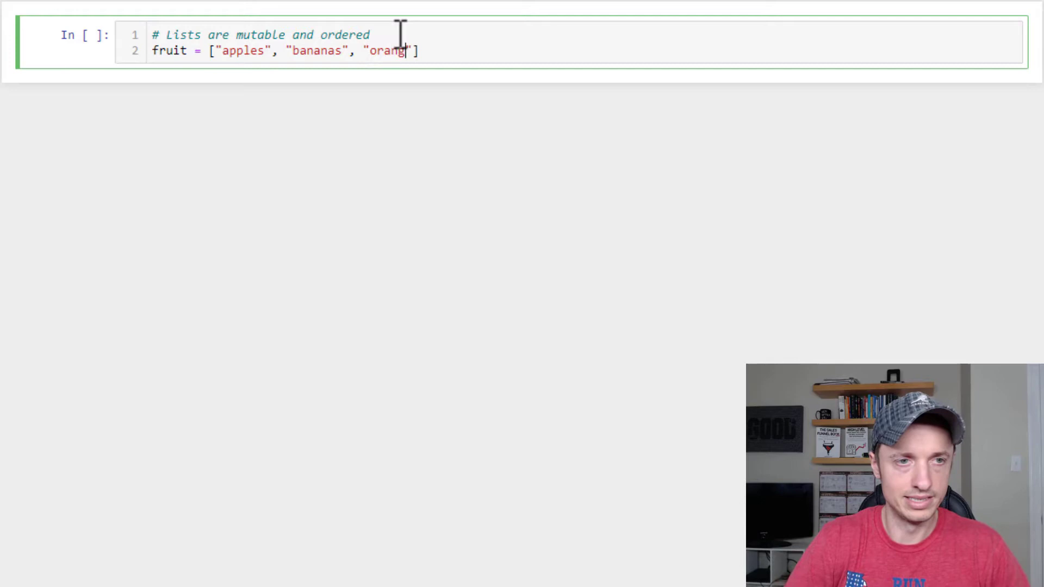
pyautogui.write('es", "grapes')
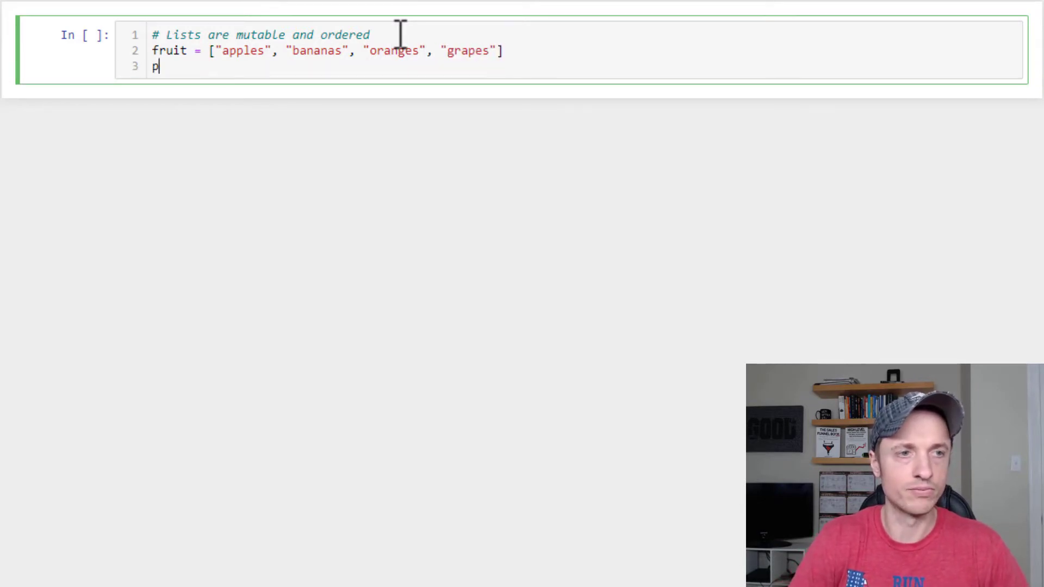
# Add print(fruits) so the four-item list is shown below the cell
pyautogui.write('rint')
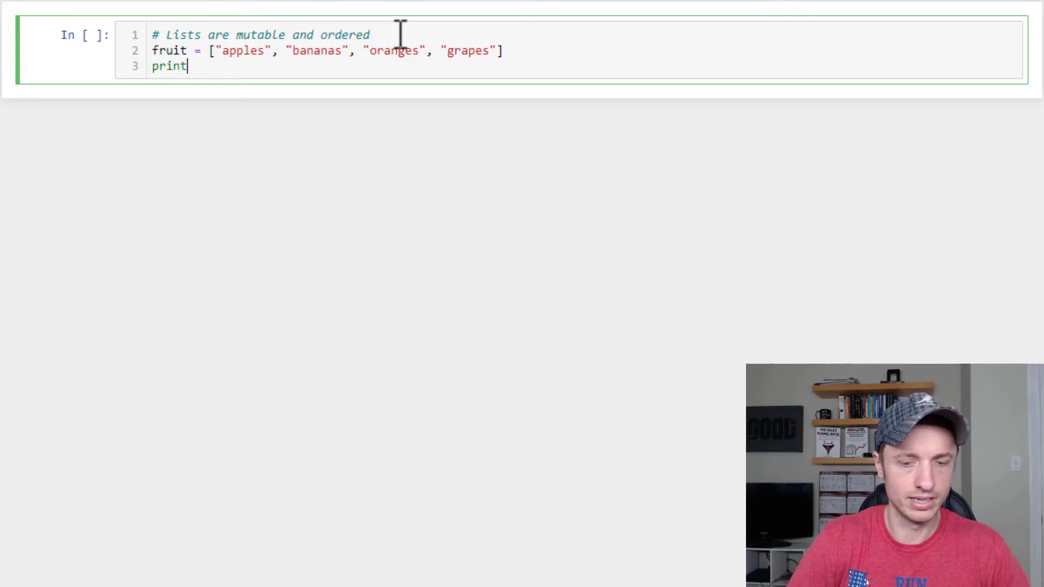
pyautogui.write('(fruit)')
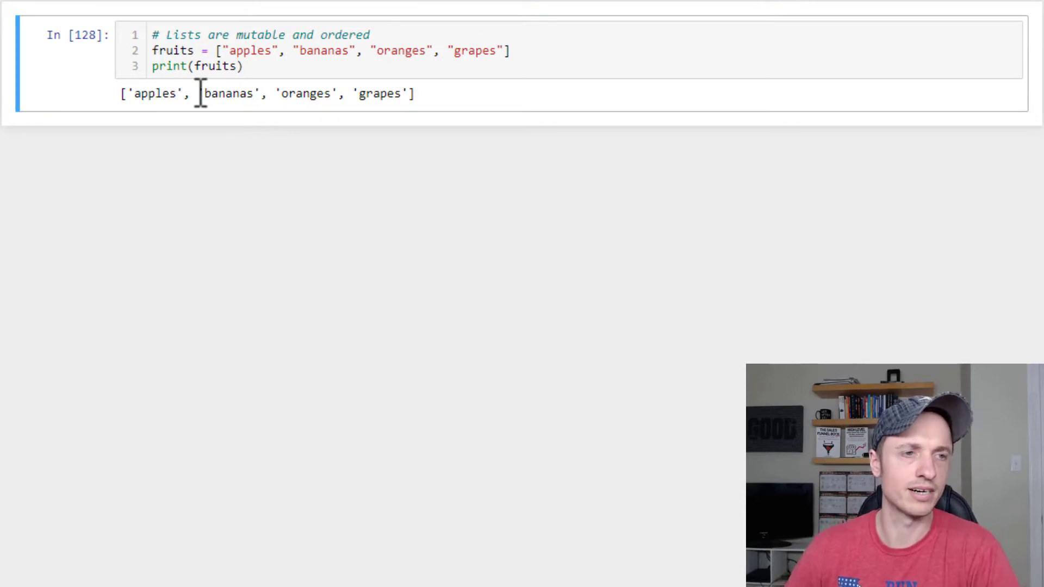
pyautogui.moveTo(331, 93)
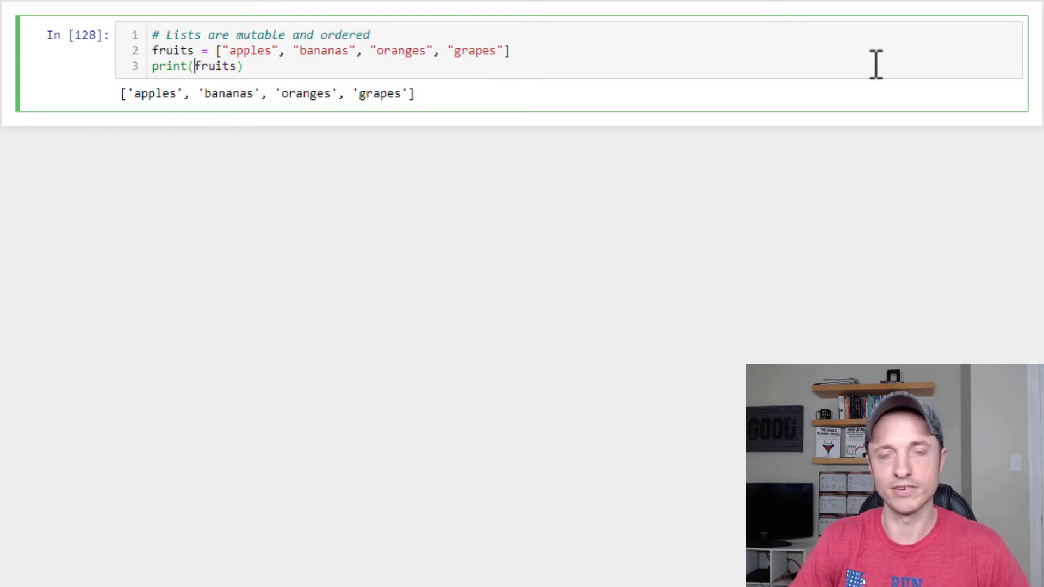
# Wrap fruits in len() so the cell prints 4
pyautogui.write('len')
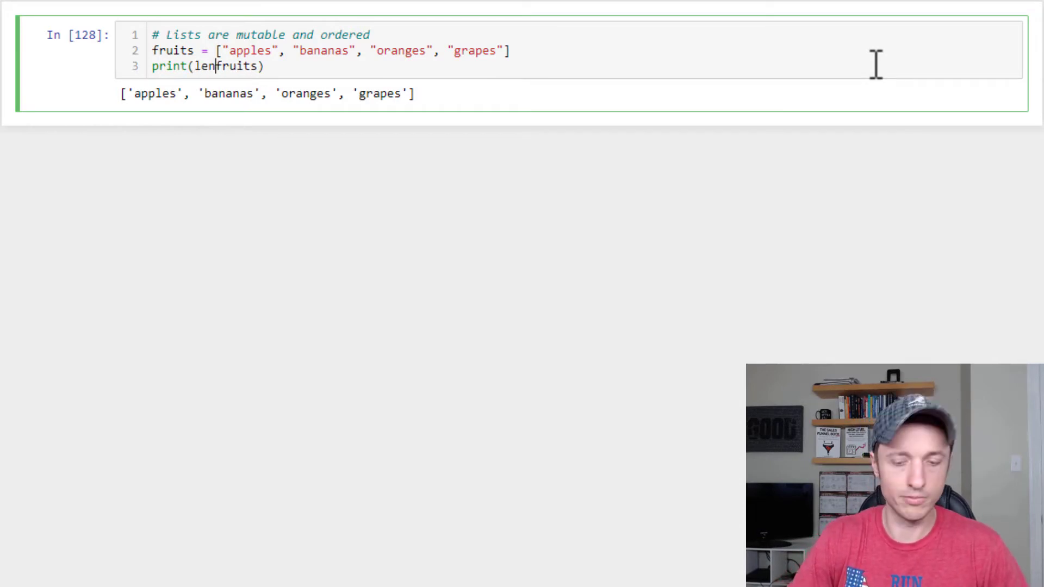
pyautogui.write('(')
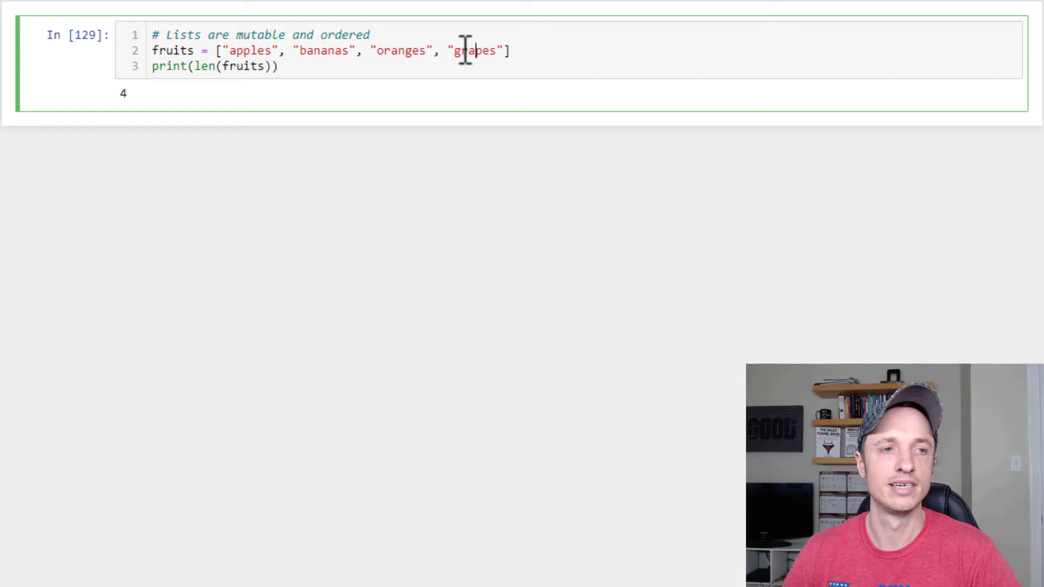
pyautogui.moveTo(250, 73)
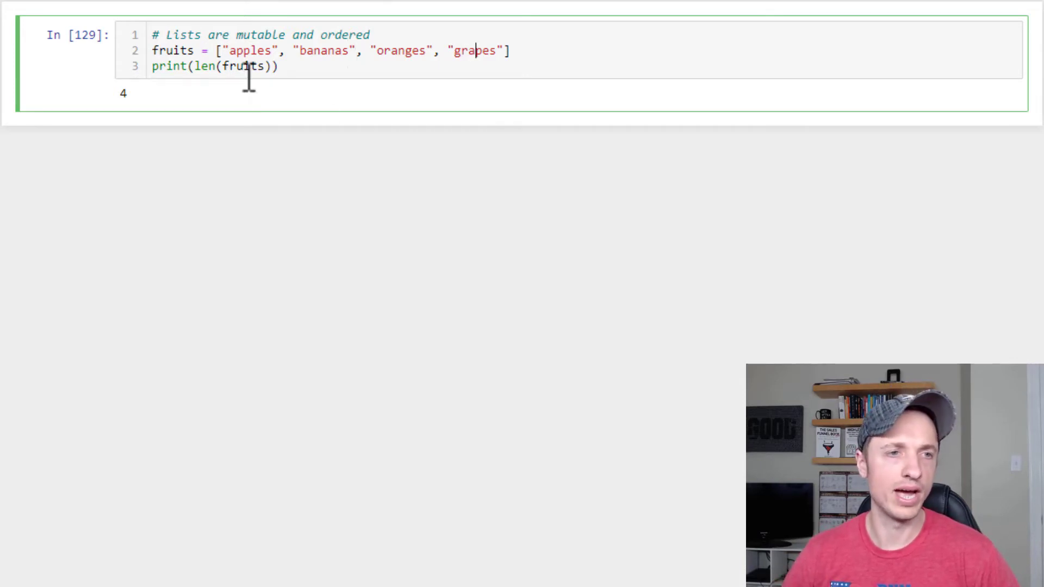
pyautogui.moveTo(317, 50)
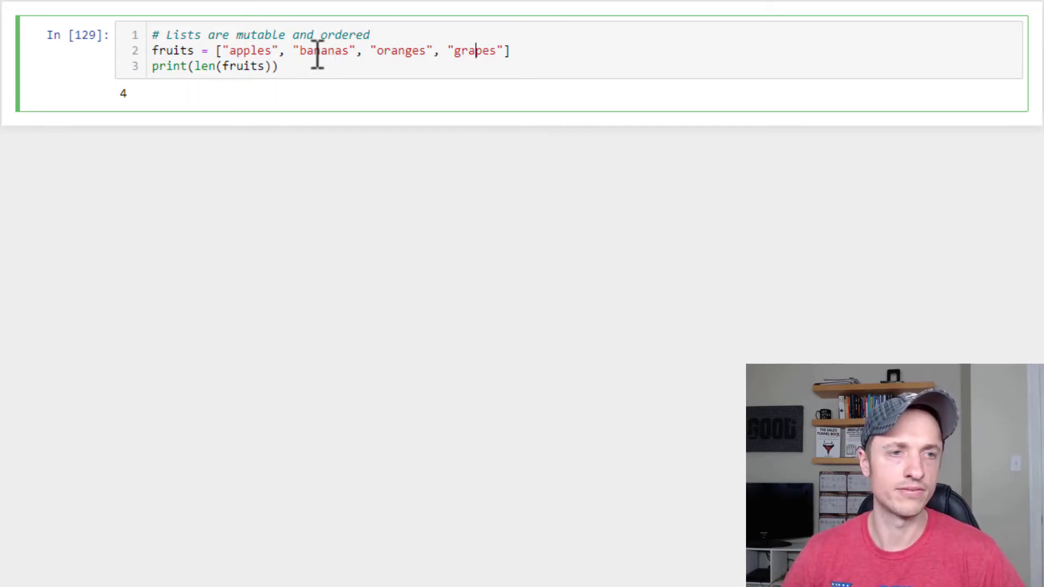
# Index fruits by position, printing bananas, grapes and oranges via fruits[1], [-1] and [-2]
pyautogui.click(203, 66)
pyautogui.write('[1]')
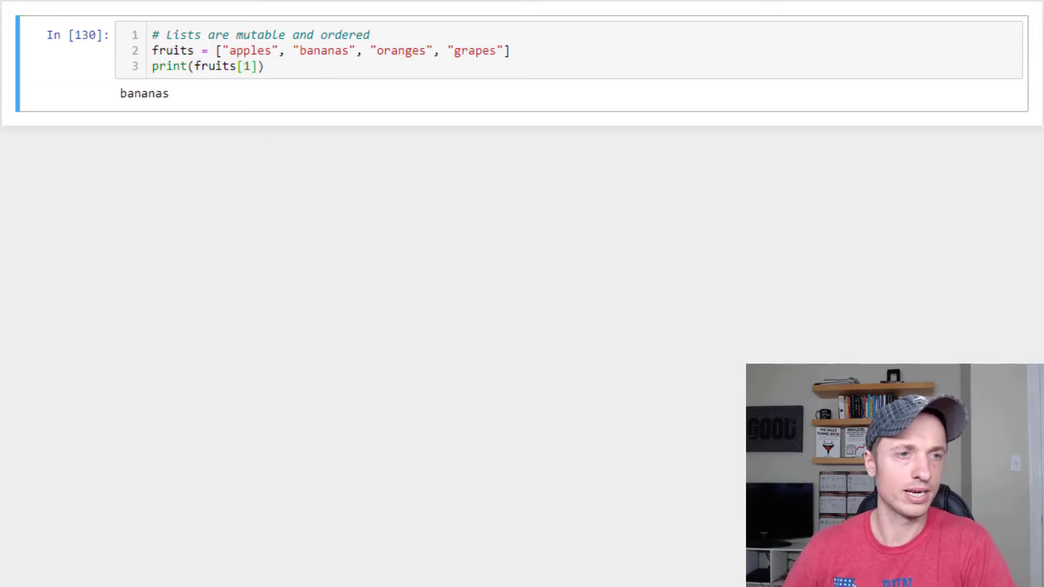
pyautogui.click(326, 50)
pyautogui.write('-')
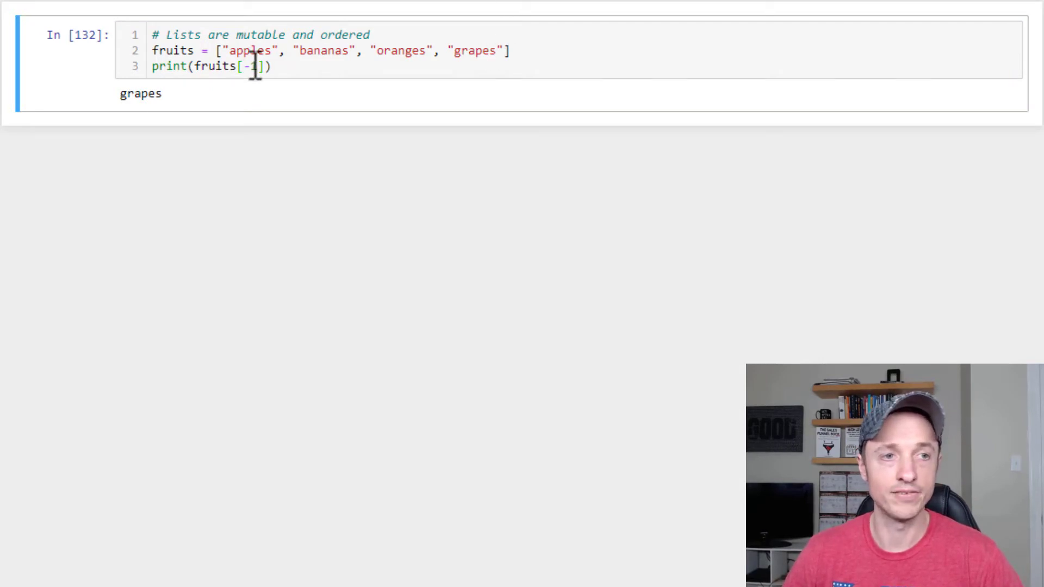
pyautogui.write('2')
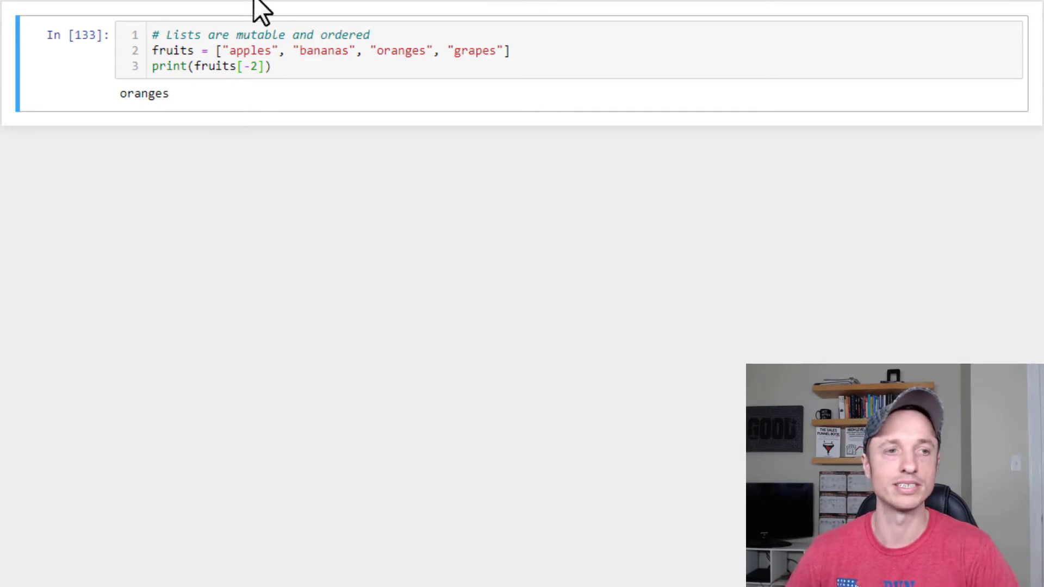
pyautogui.click(251, 66)
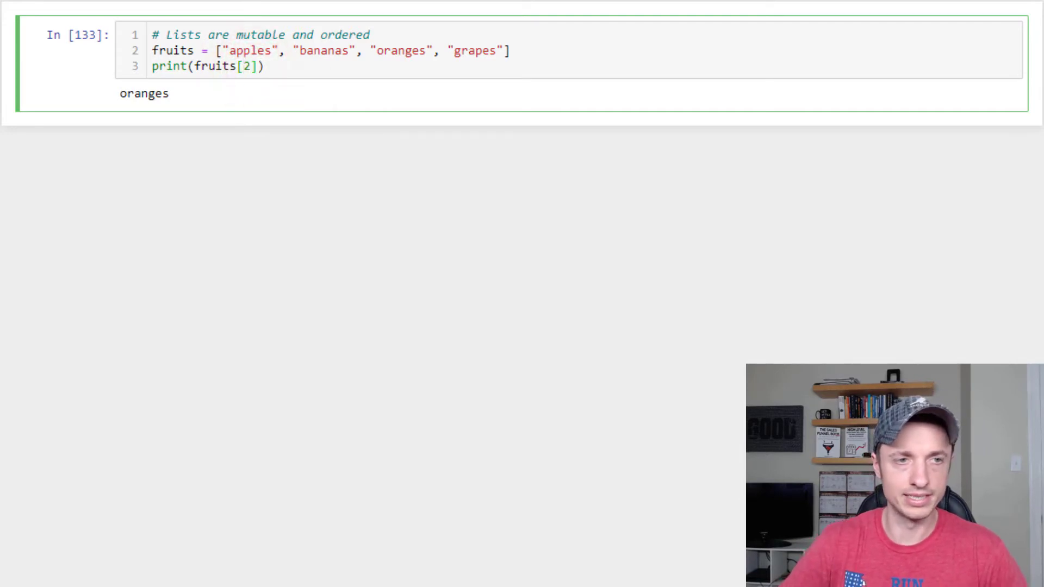
# Print slices fruits[0:2], fruits[0:3] and fruits[2:], ending with oranges and grapes
pyautogui.write('0:')
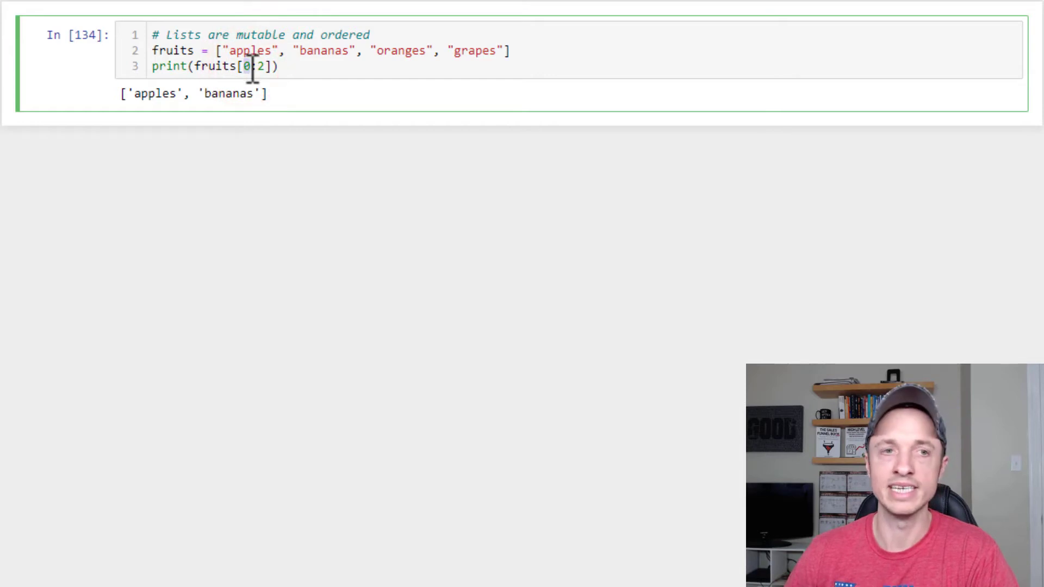
pyautogui.click(257, 65)
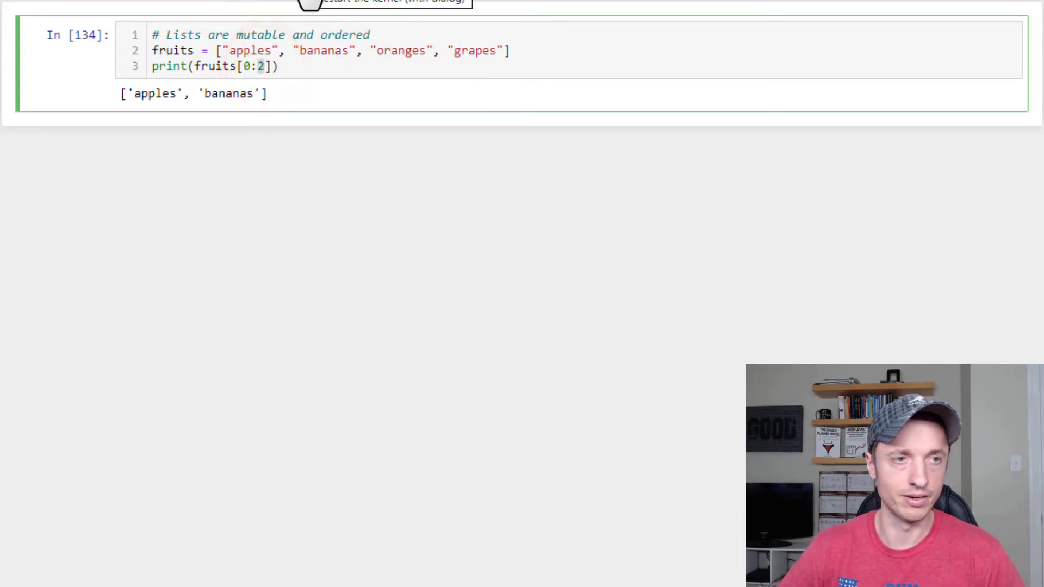
pyautogui.write('3')
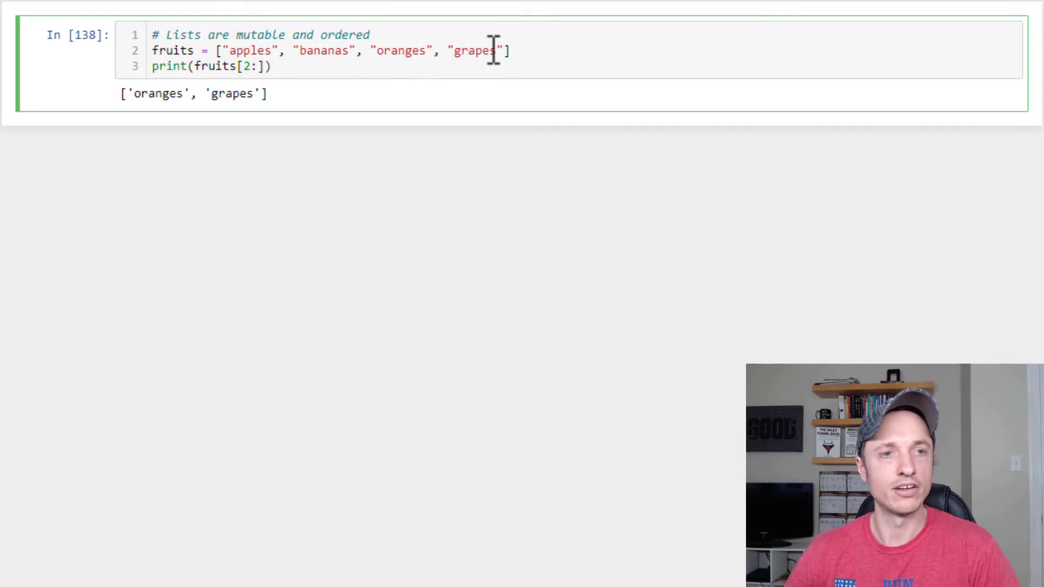
pyautogui.moveTo(243, 35)
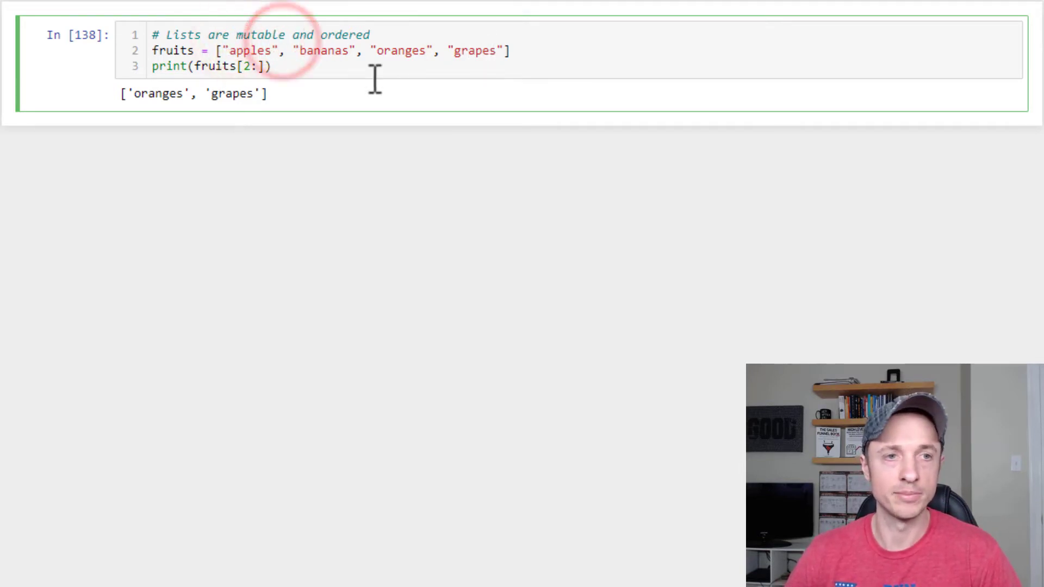
pyautogui.doubleClick(474, 50)
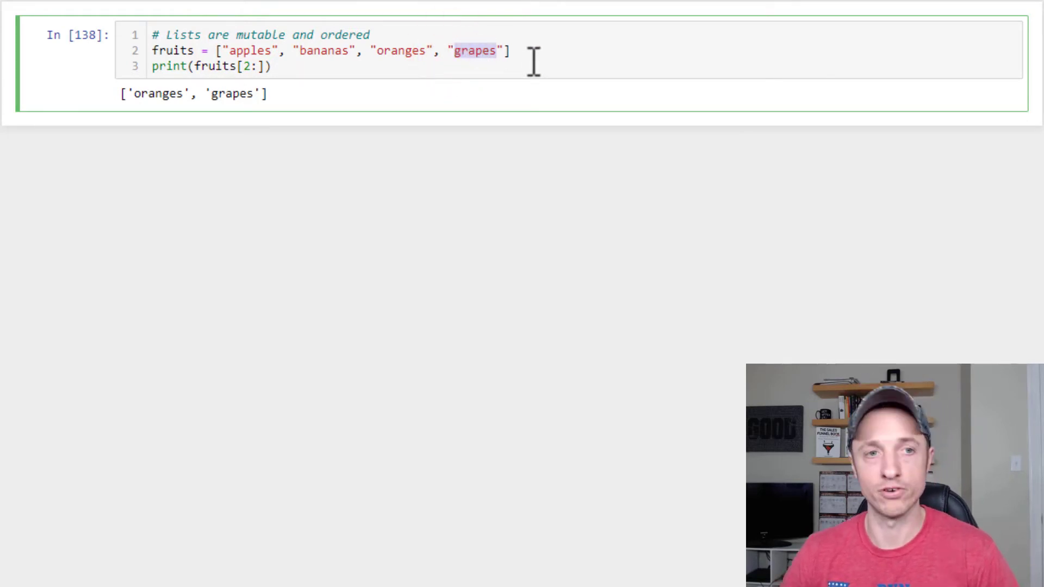
# Reassign fruits[-1] = "grapefruits" so the printed list ends with grapefruits
pyautogui.press('enter')
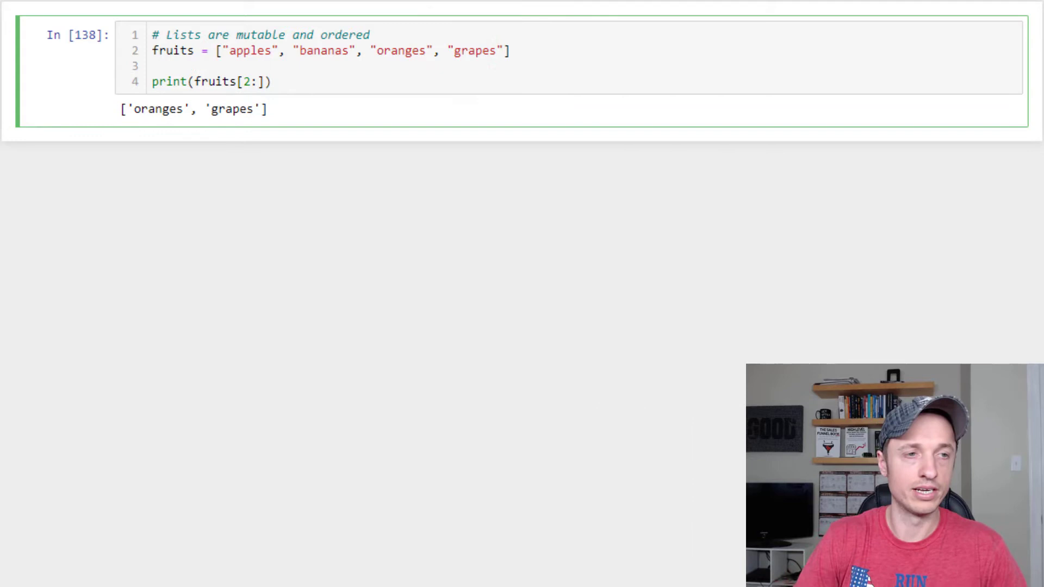
pyautogui.write('fruits')
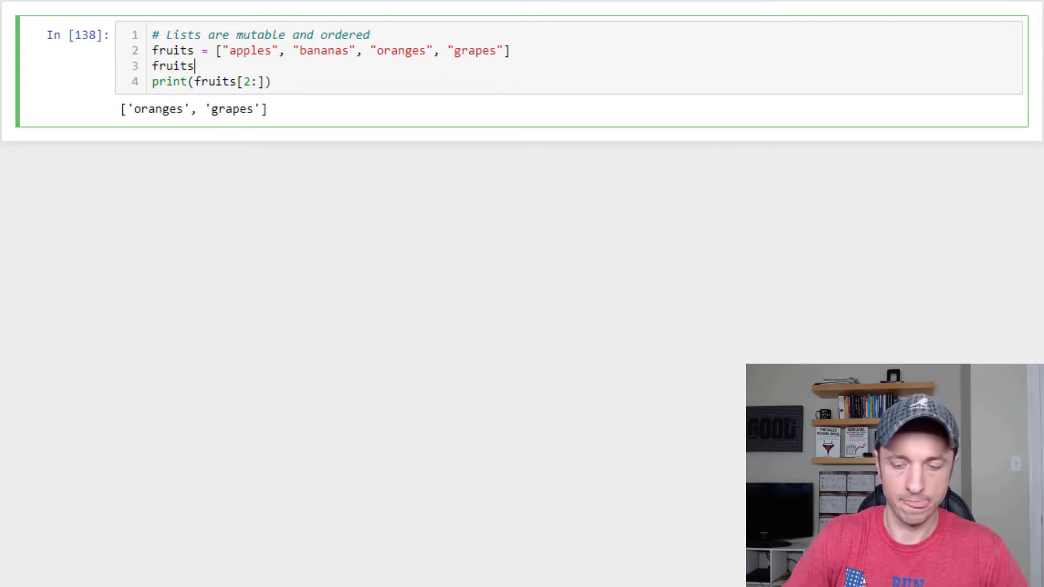
pyautogui.write('[-1] = "g')
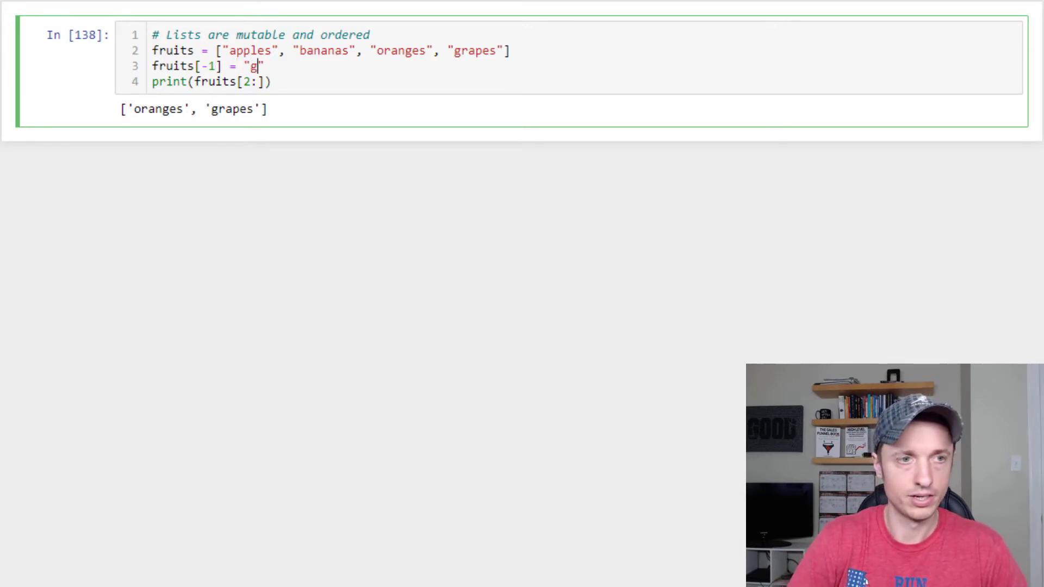
pyautogui.write('r')
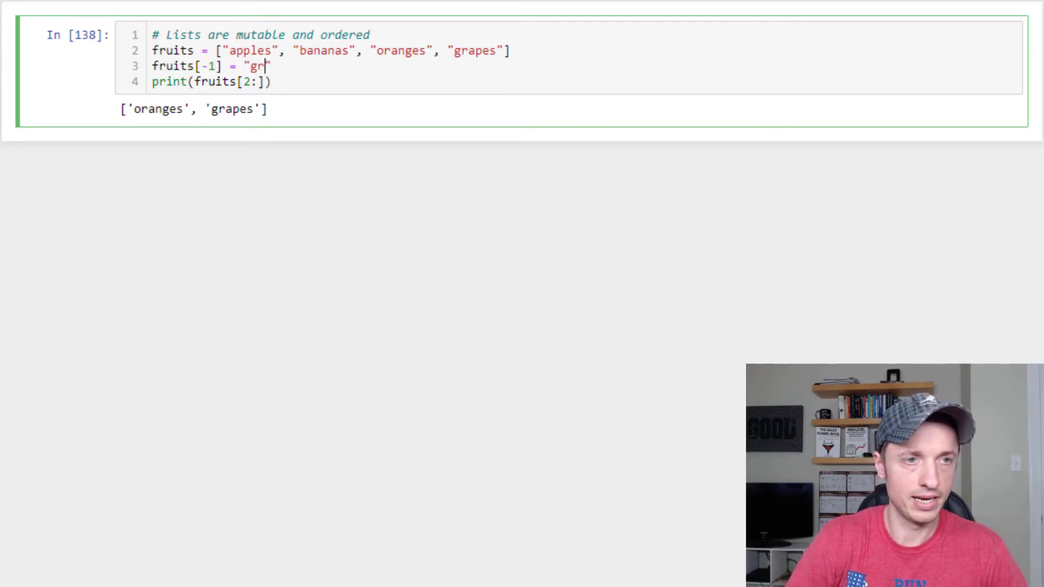
pyautogui.write('apefruits')
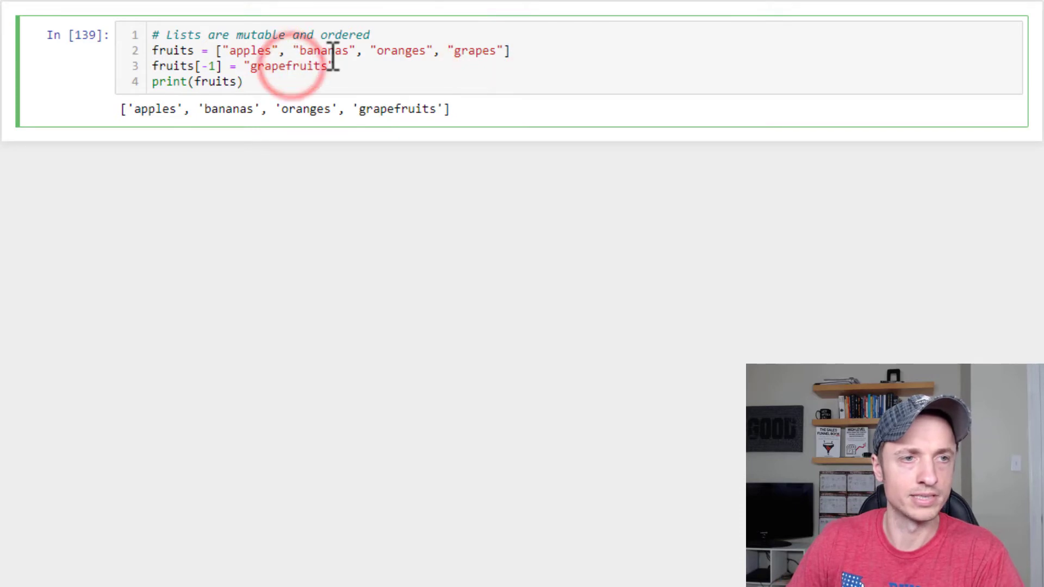
# Highlight grapefruits in the output and 'mutable' in the comment, readying line 3 for editing
pyautogui.doubleClick(396, 109)
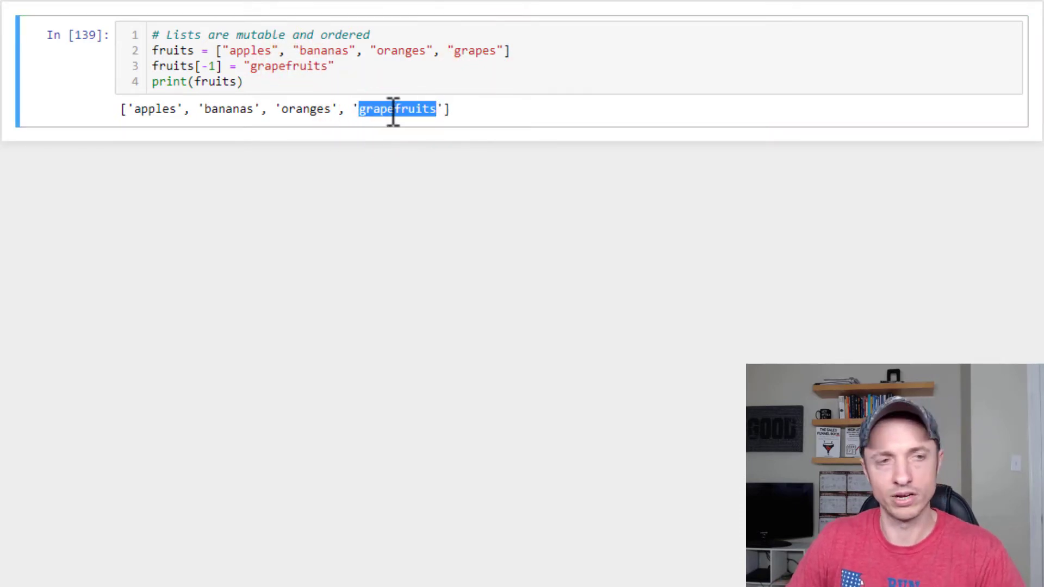
pyautogui.moveTo(307, 82)
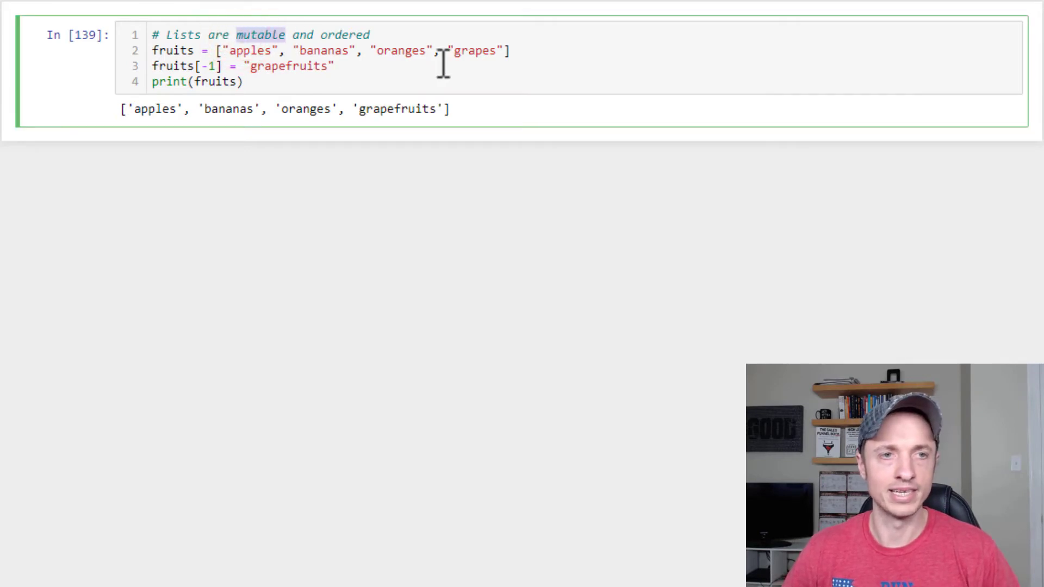
pyautogui.doubleClick(474, 51)
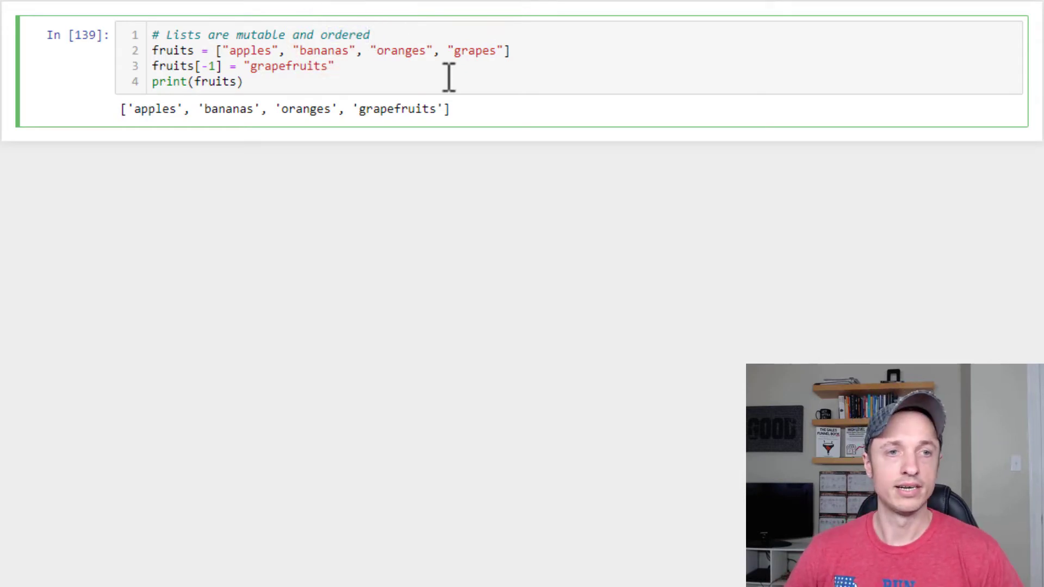
pyautogui.click(493, 50)
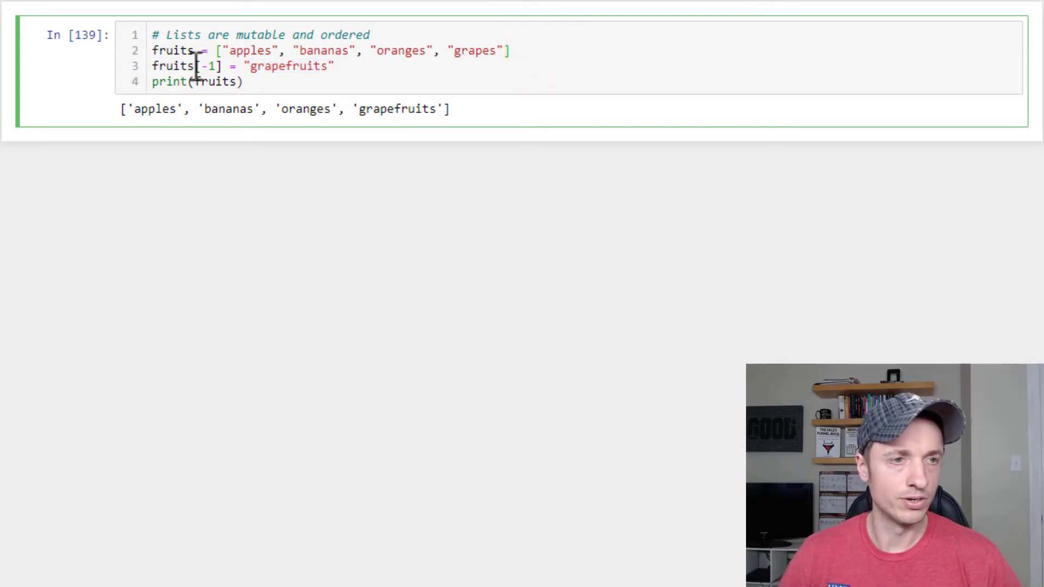
# Rewrite line 3 as fruits.append("grapefruits") so five fruits are printed
pyautogui.write('.app')
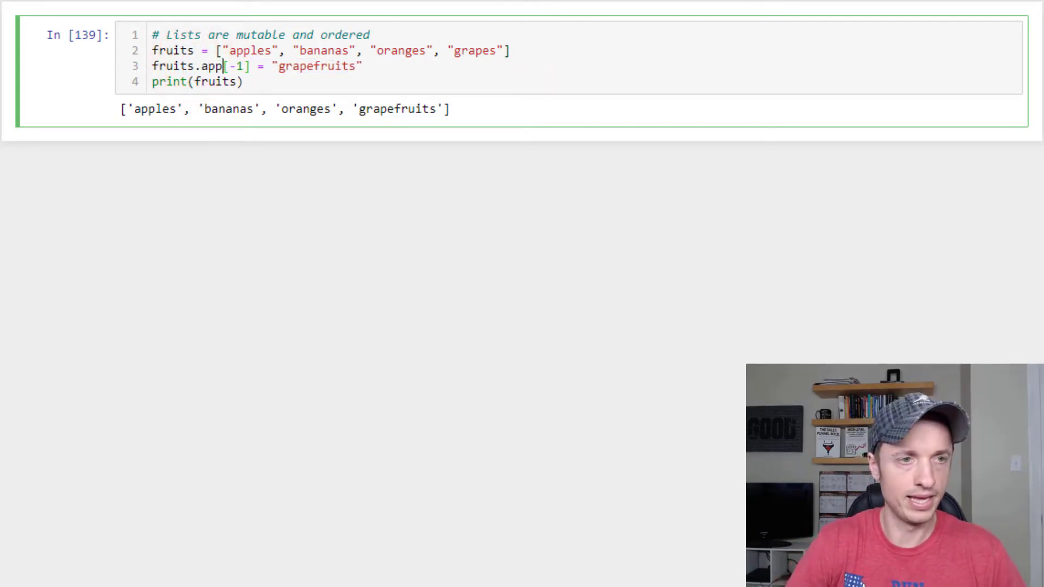
pyautogui.write('end(')
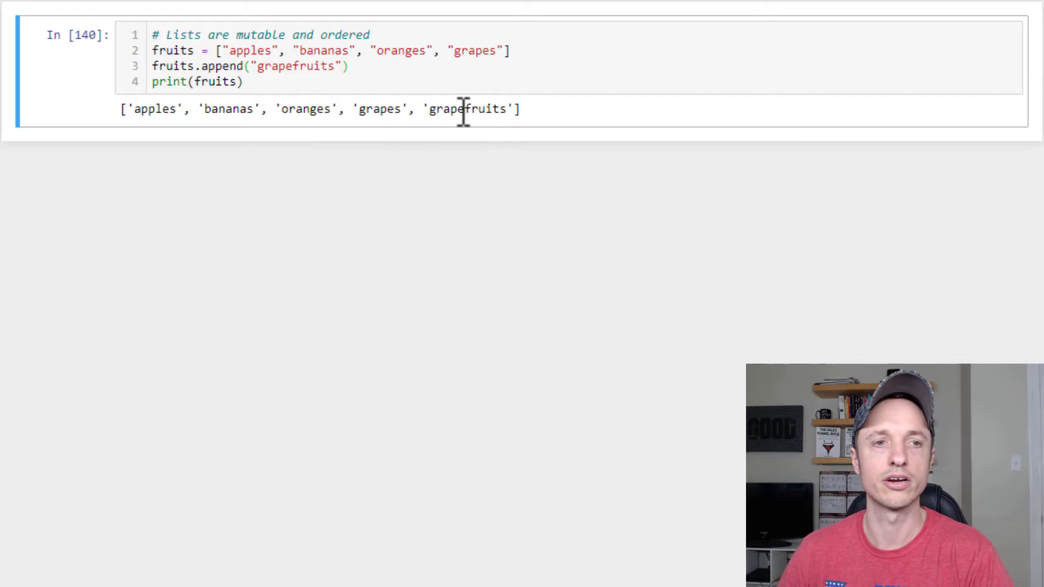
pyautogui.doubleClick(296, 67)
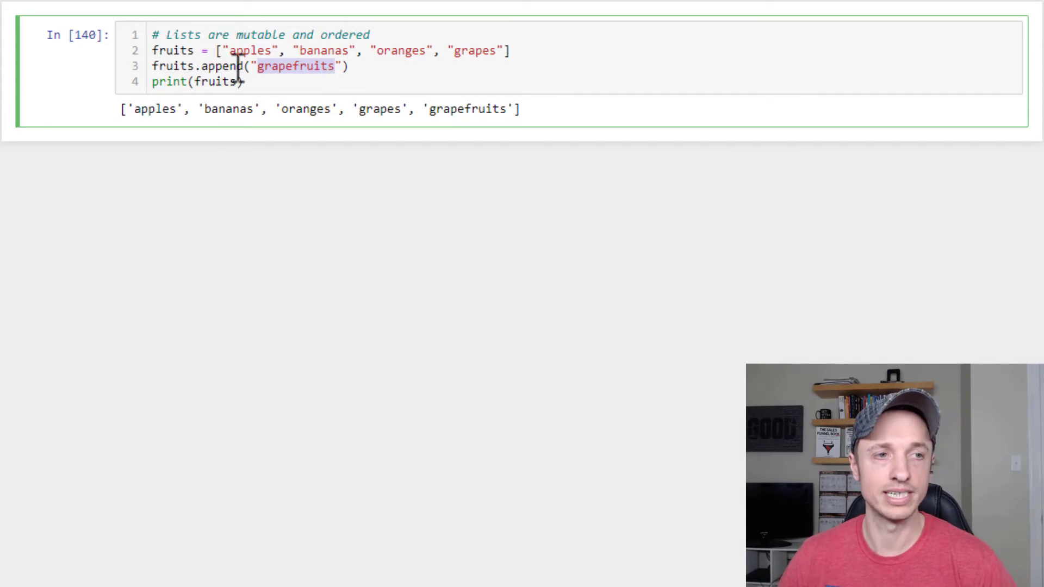
# Change line 3 to fruits.insert(2, "grapefruits"), placing grapefruits third in the list
pyautogui.click(226, 67)
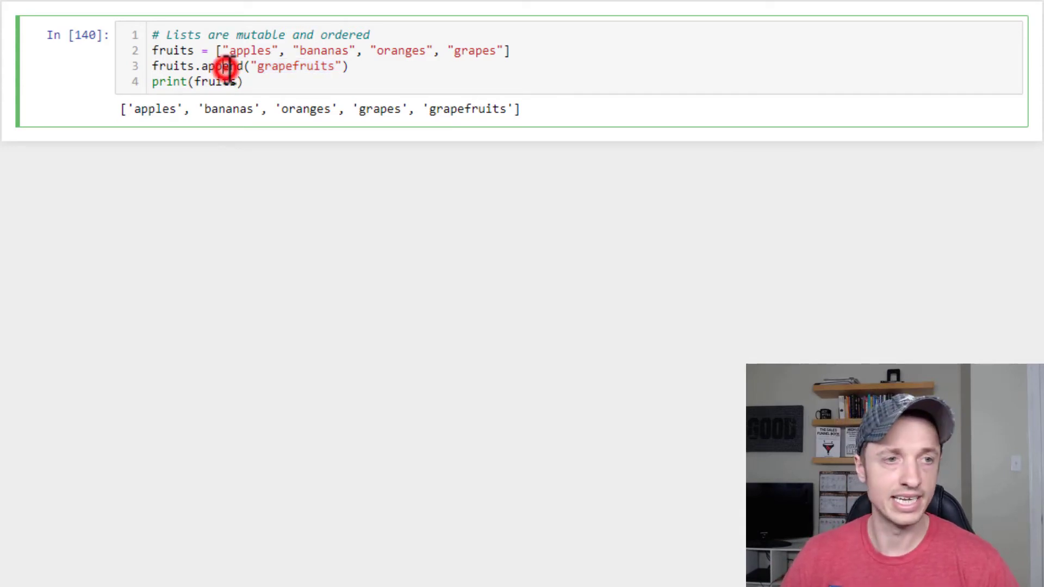
pyautogui.write('insert')
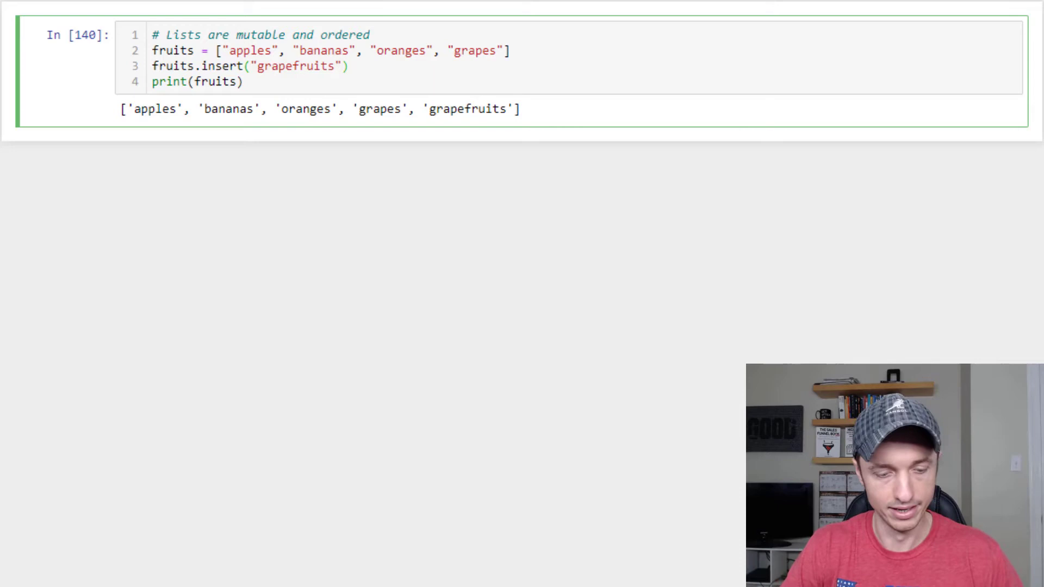
pyautogui.write('2,')
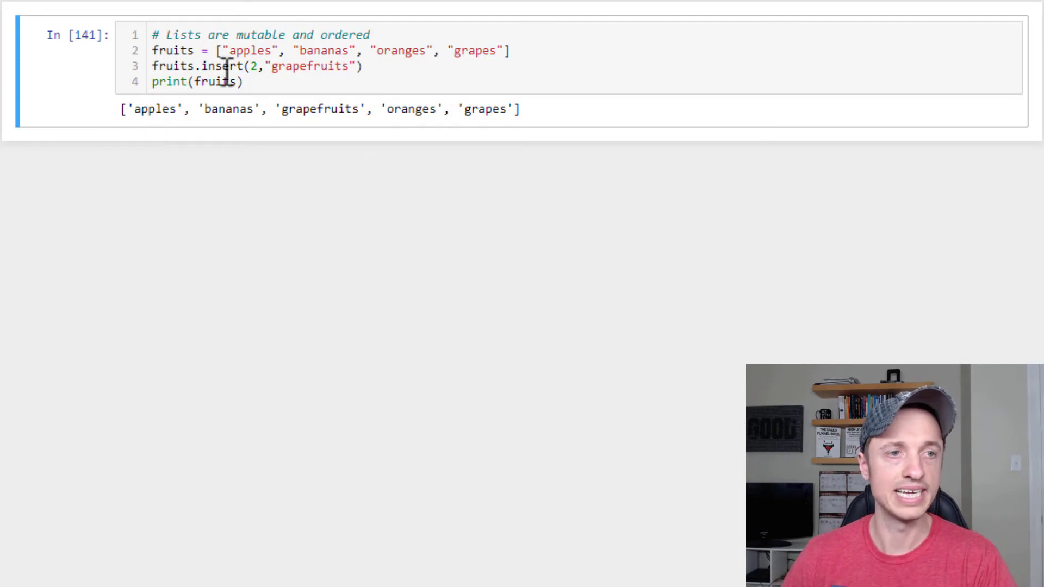
pyautogui.click(511, 50)
pyautogui.write('fruits.remove(')
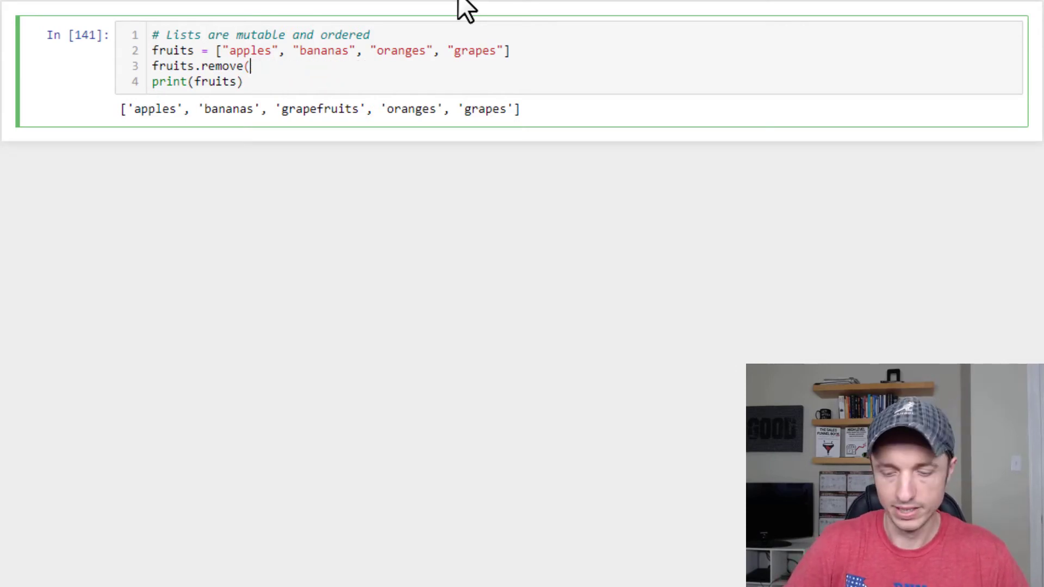
# Change line 3 to fruits.remove("bananas") so apples, oranges, grapes are printed
pyautogui.write('"bana')
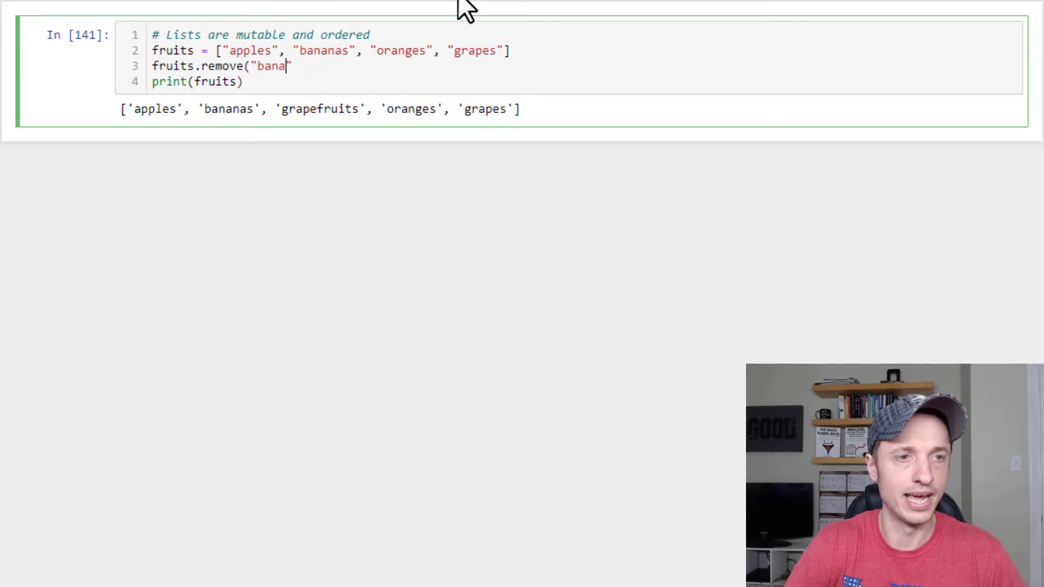
pyautogui.write('nas")')
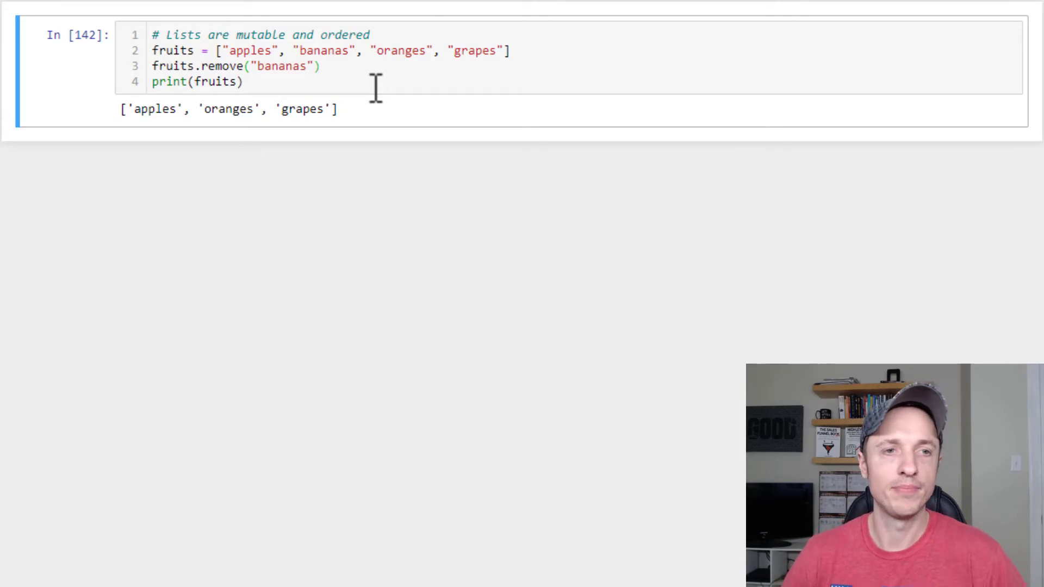
pyautogui.doubleClick(474, 52)
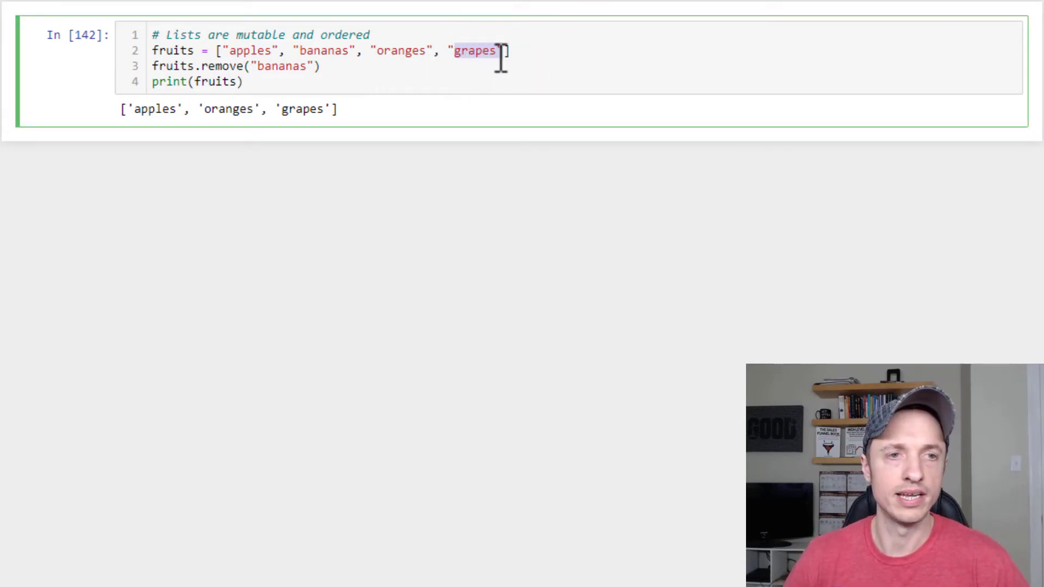
pyautogui.click(223, 67)
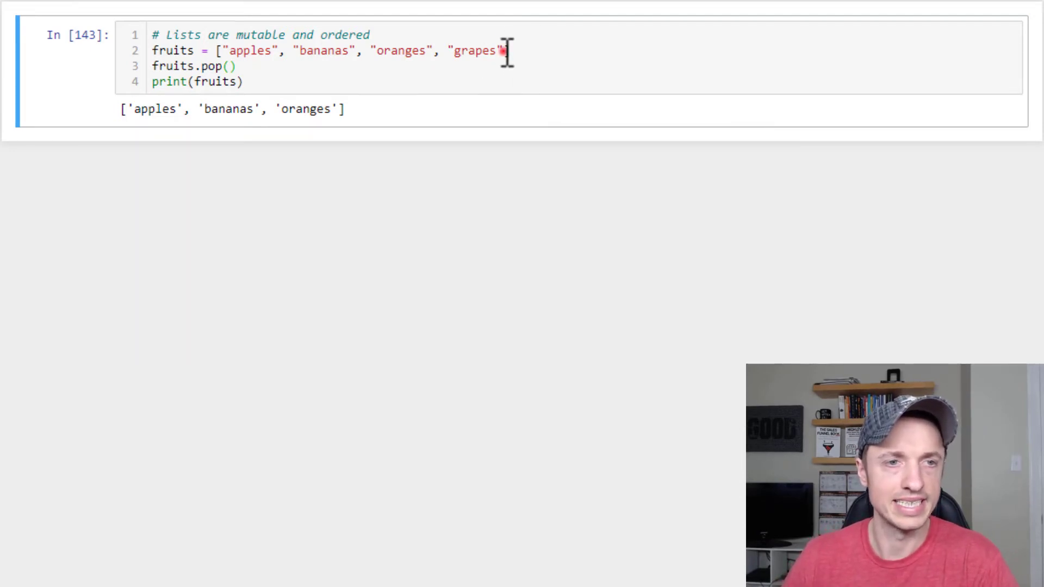
# Replace fruits.pop() with fruits.reverse() and rerun so the list prints grapes, oranges, bananas, apples
pyautogui.doubleClick(475, 50)
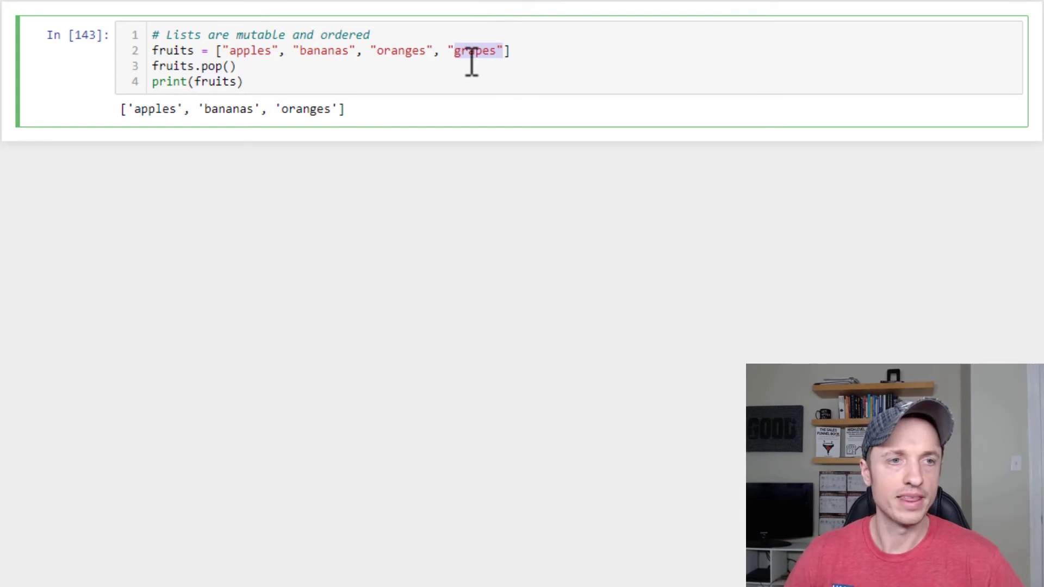
pyautogui.click(213, 67)
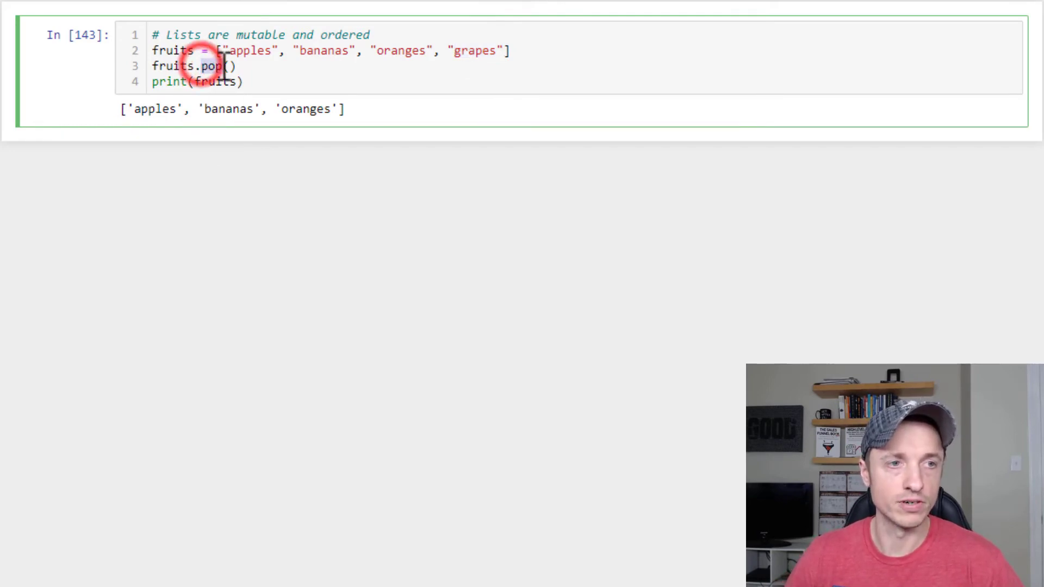
pyautogui.write('reverse')
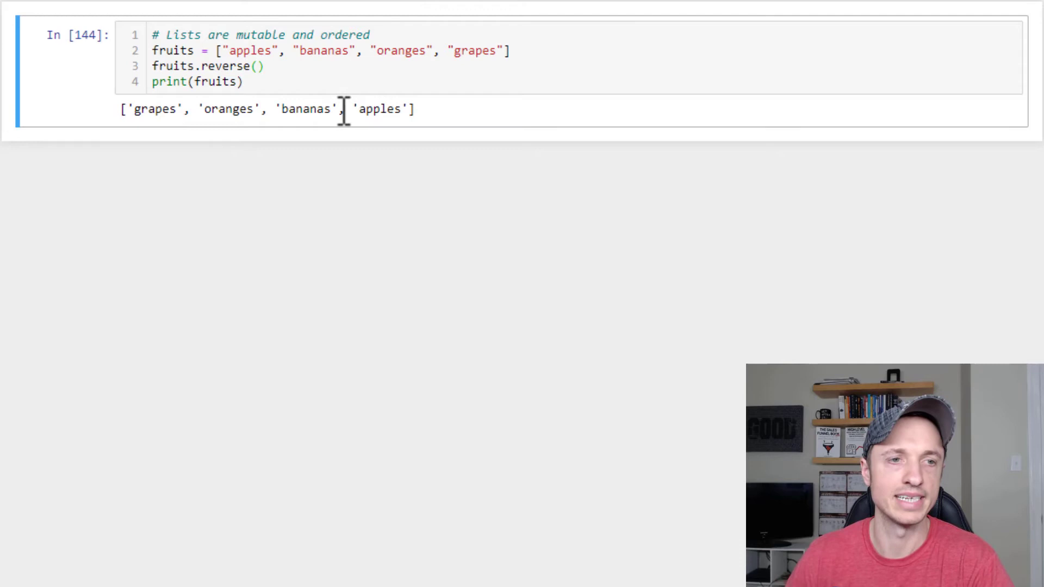
pyautogui.moveTo(410, 140)
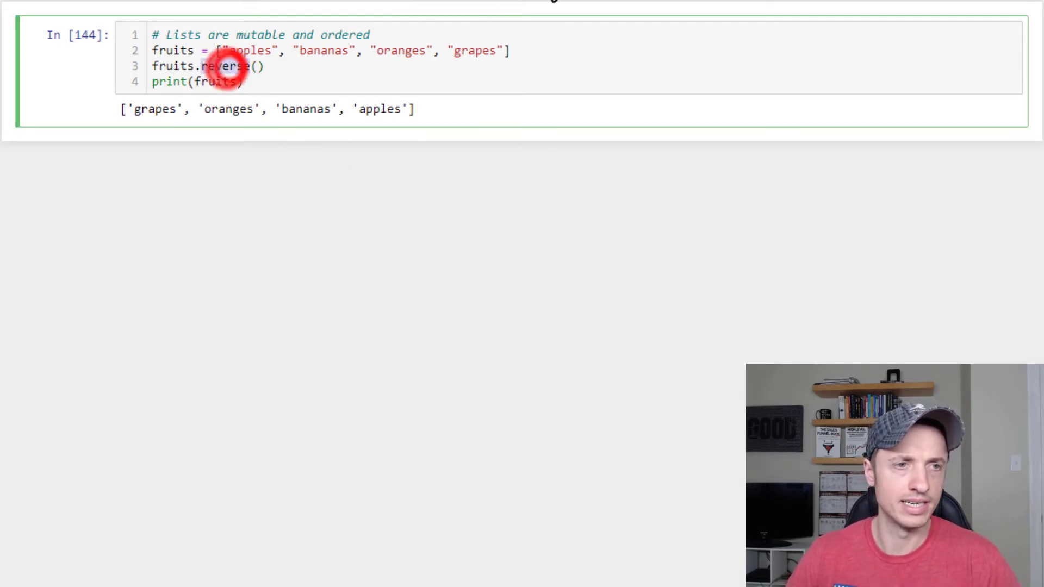
# Call fruits.sort(), then fruits.sort(reverse=True) to get oranges, grapes, bananas, apples
pyautogui.write('sort')
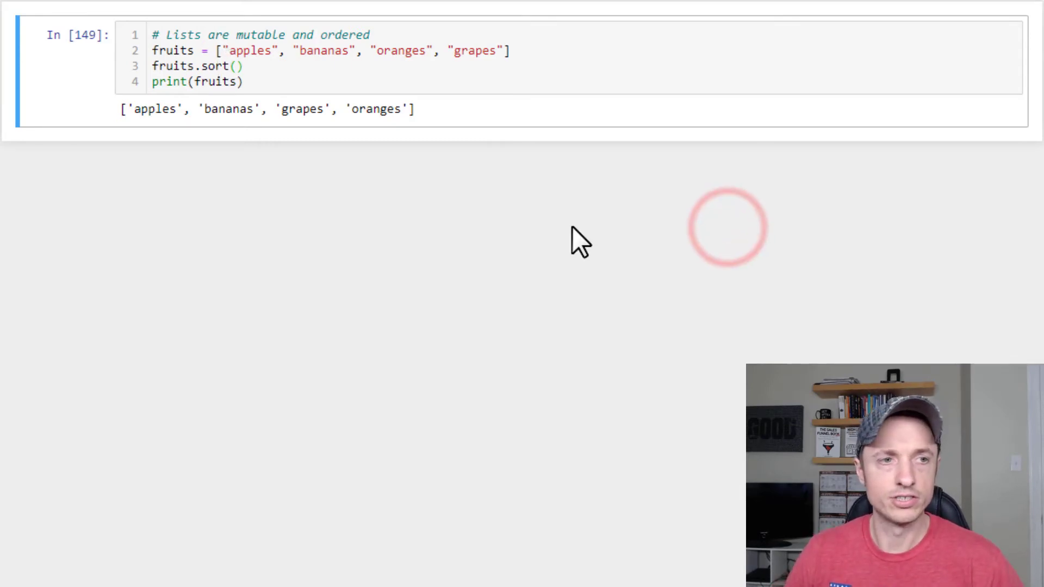
pyautogui.click(236, 66)
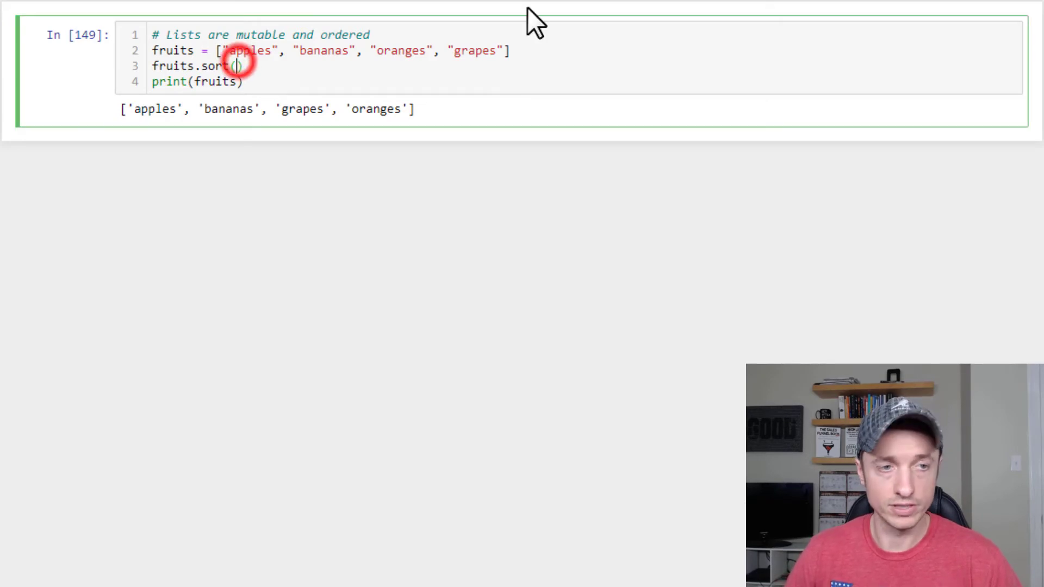
pyautogui.write('reverse=True')
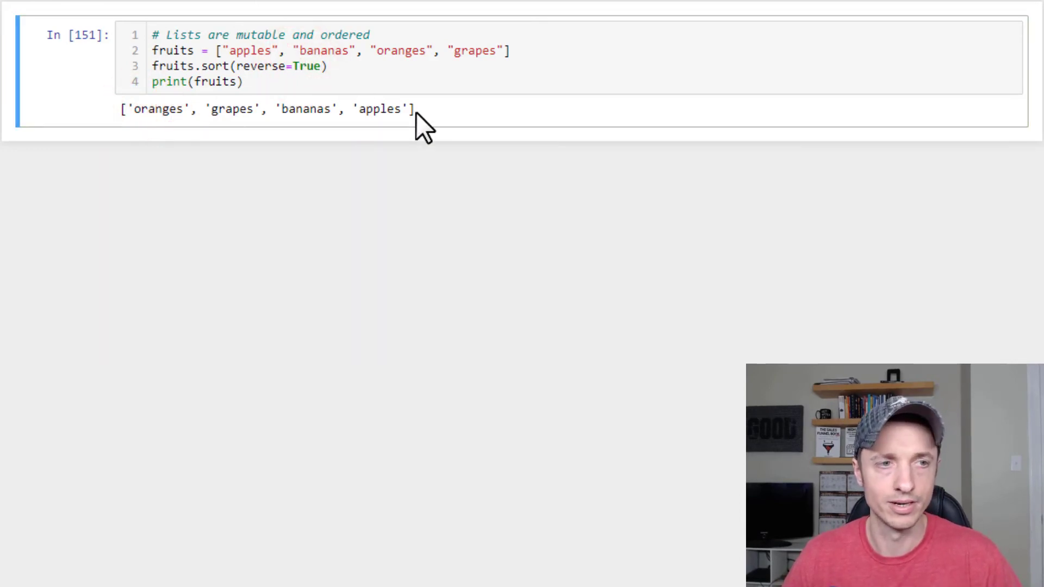
pyautogui.doubleClick(213, 65)
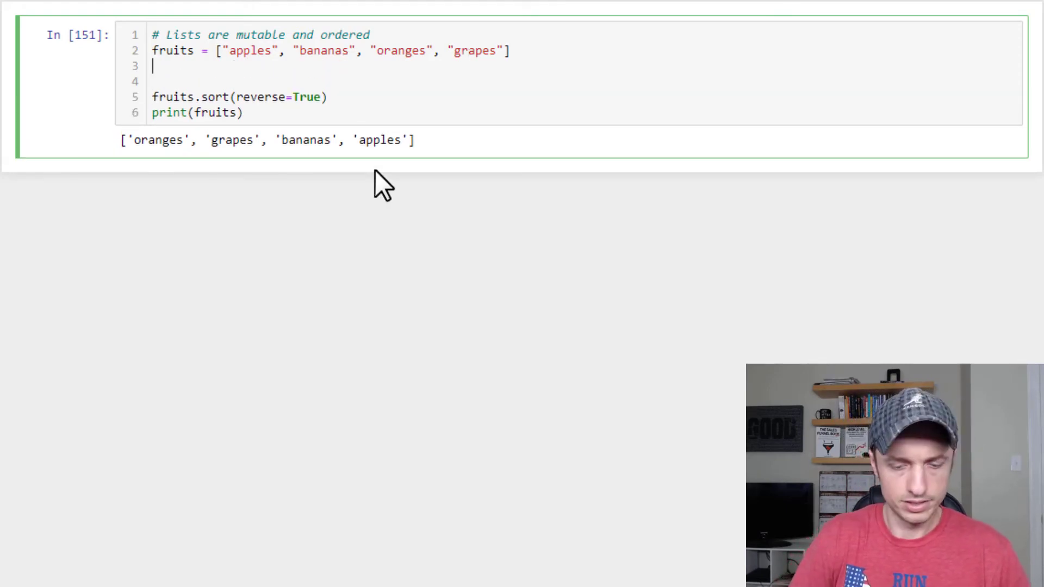
# Assign sorted_fruits = sorted(fruits) and print it, giving apples, bananas, grapes, oranges
pyautogui.write('sorted_fruits =')
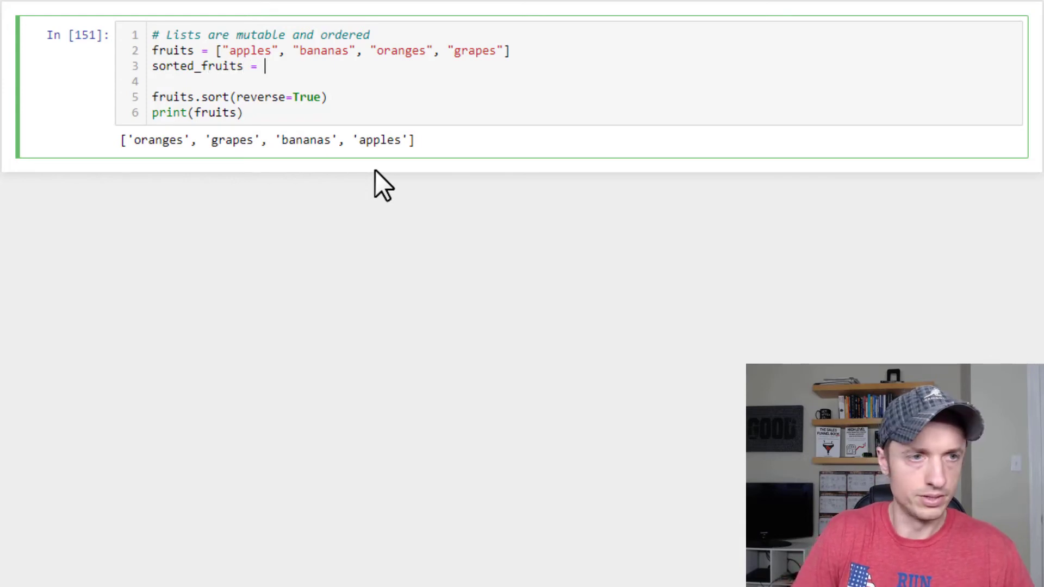
pyautogui.write('sorted()')
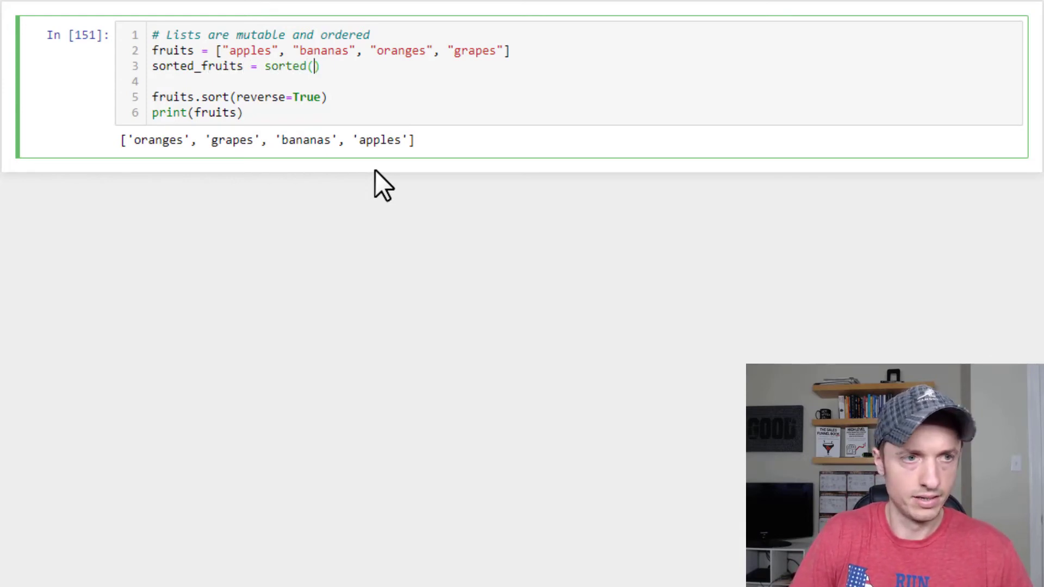
pyautogui.write('fruits')
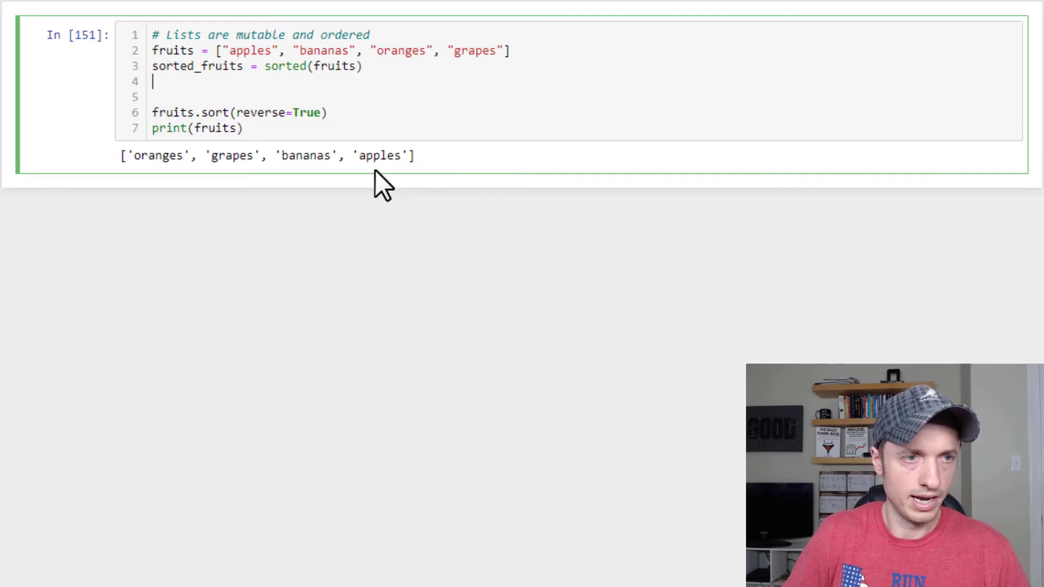
pyautogui.write('print')
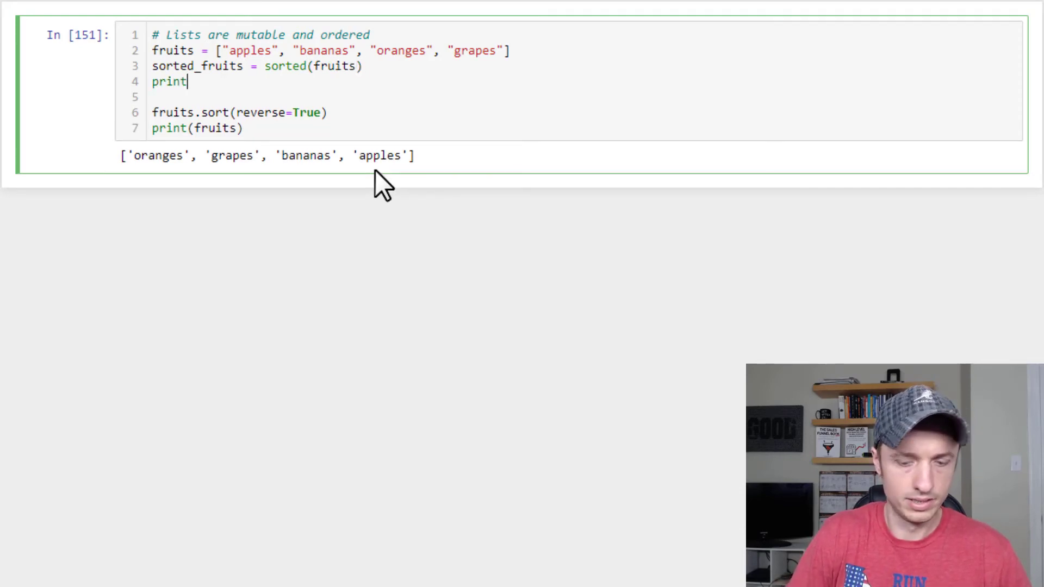
pyautogui.write('(sorted_')
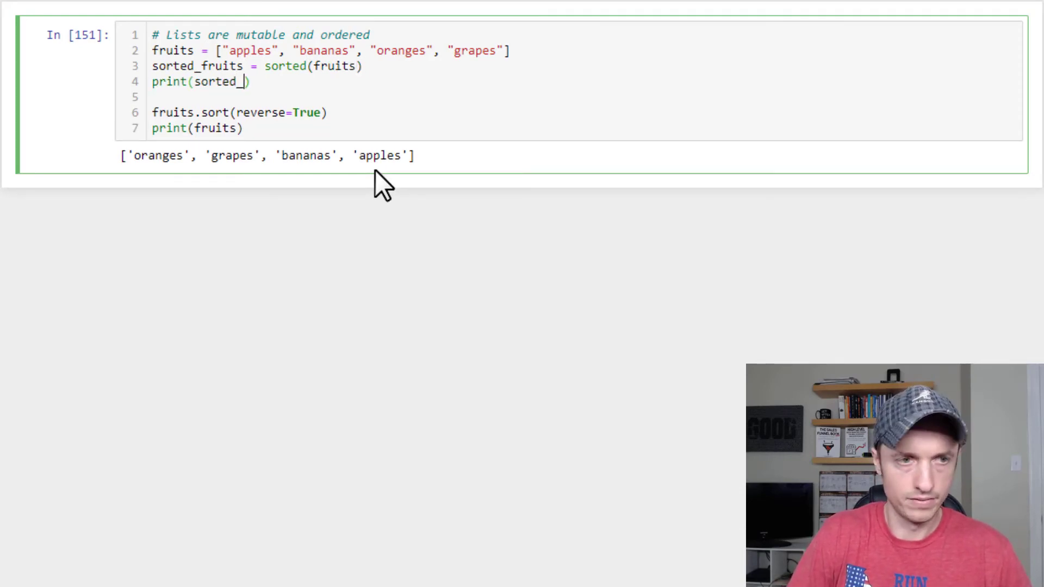
pyautogui.write('fruits')
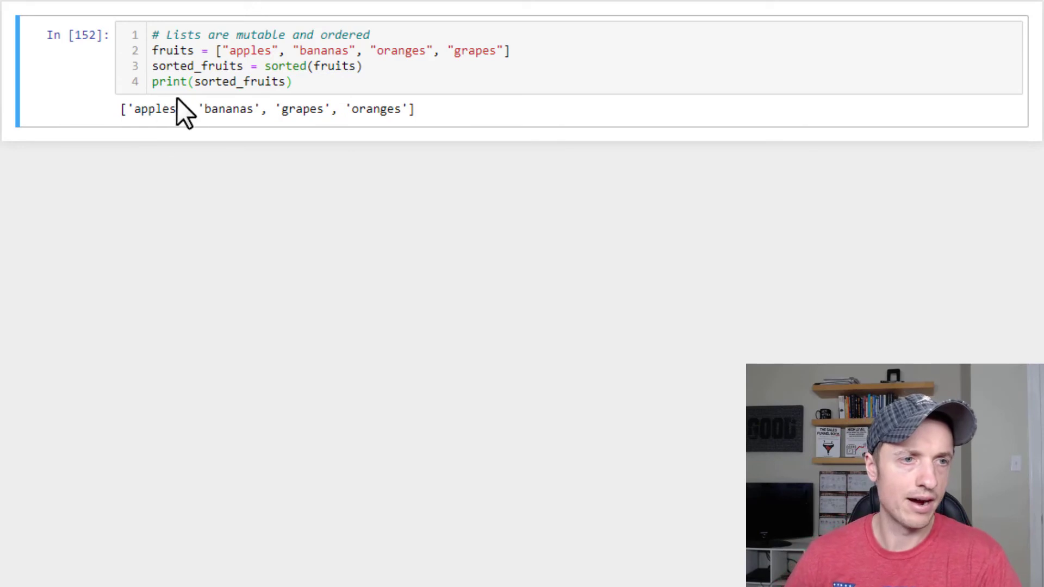
pyautogui.moveTo(254, 110)
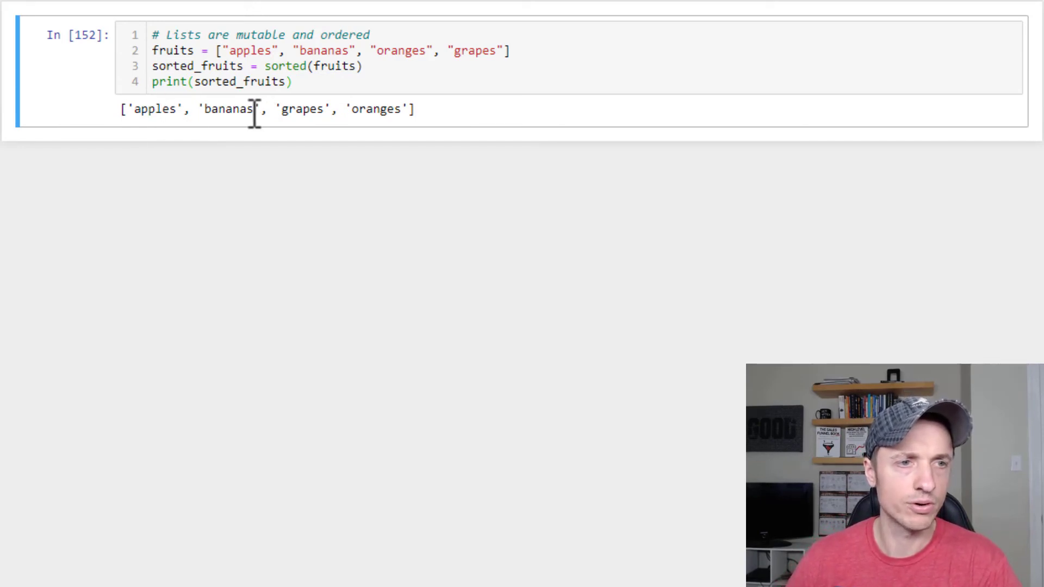
pyautogui.moveTo(260, 66)
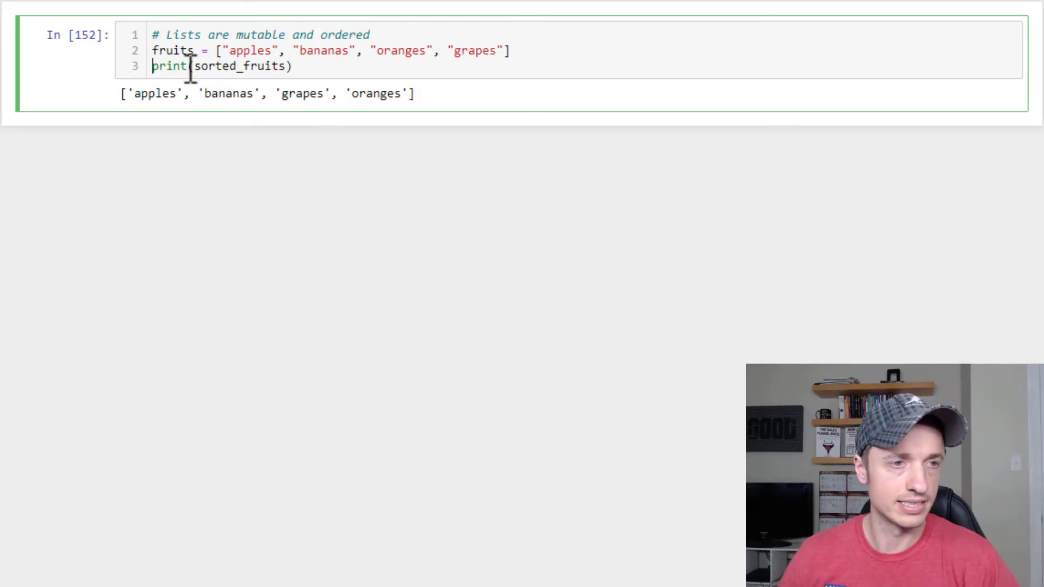
# Print max(fruits), which gives oranges
pyautogui.write('ma)')
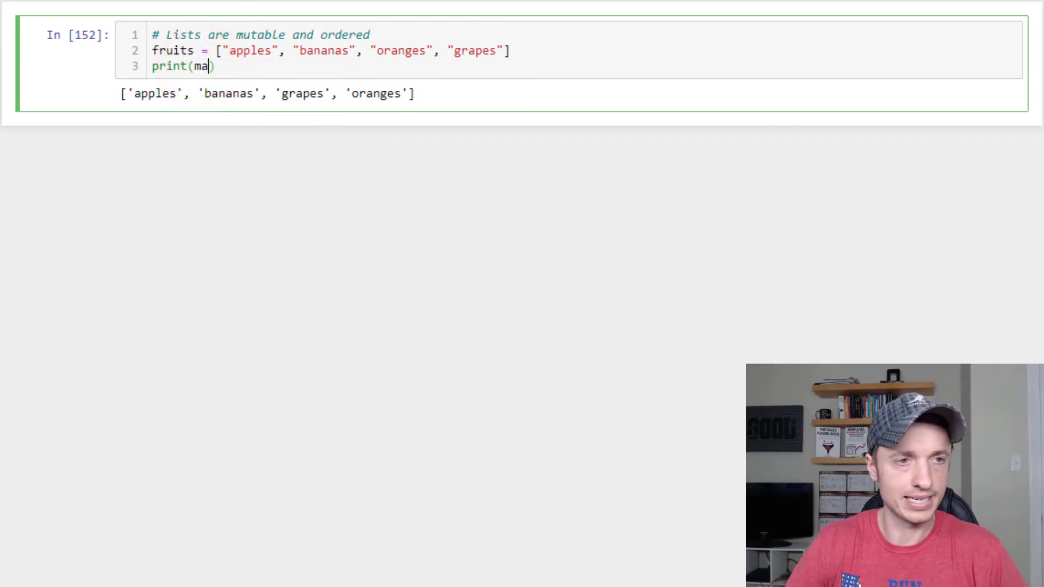
pyautogui.write('x(fruits')
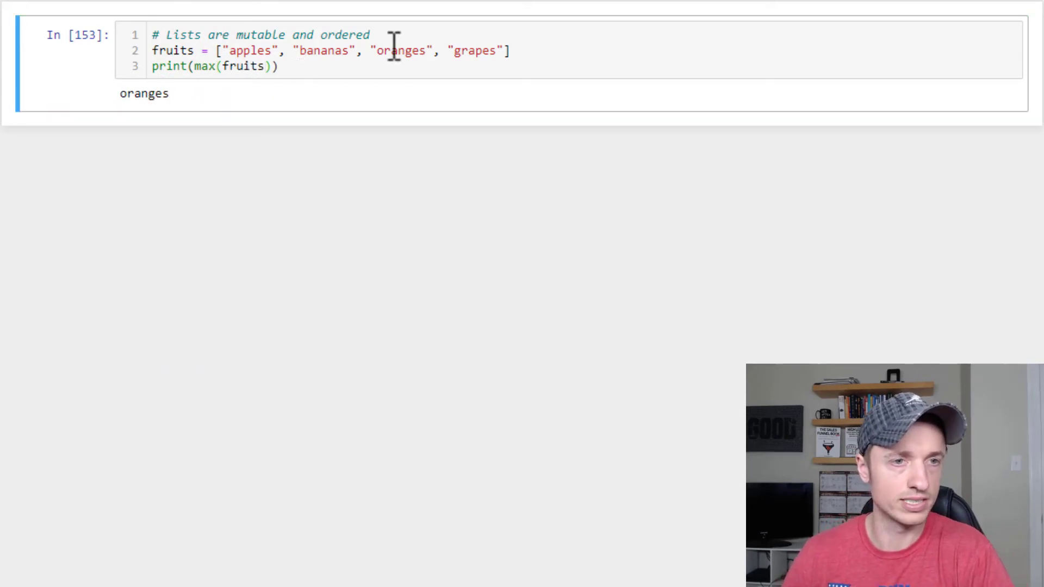
pyautogui.doubleClick(399, 50)
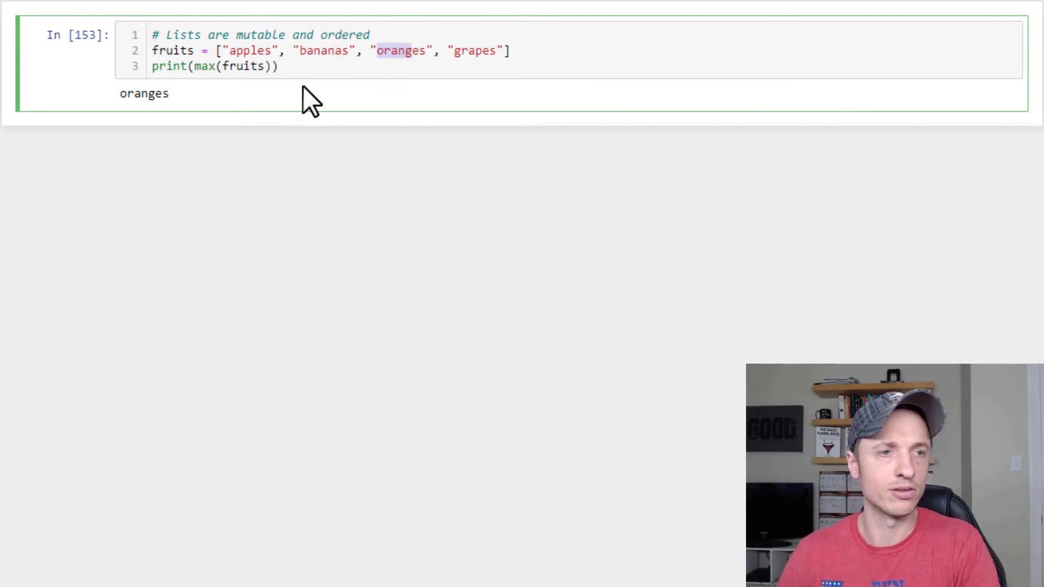
# Change max to min(fruits), printing apples, and start a new line after the fruits list
pyautogui.click(207, 66)
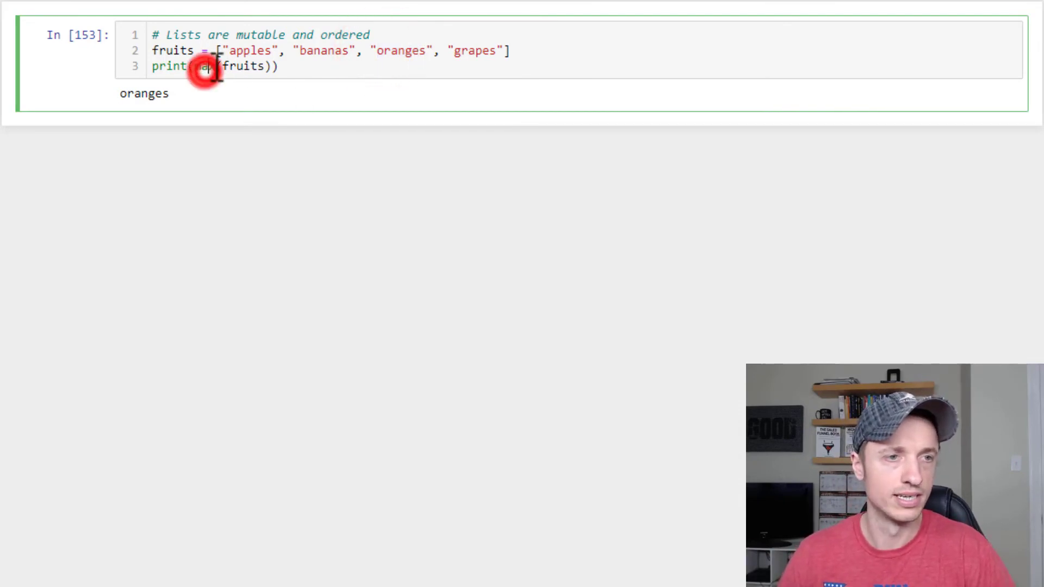
pyautogui.doubleClick(204, 66)
pyautogui.write('in')
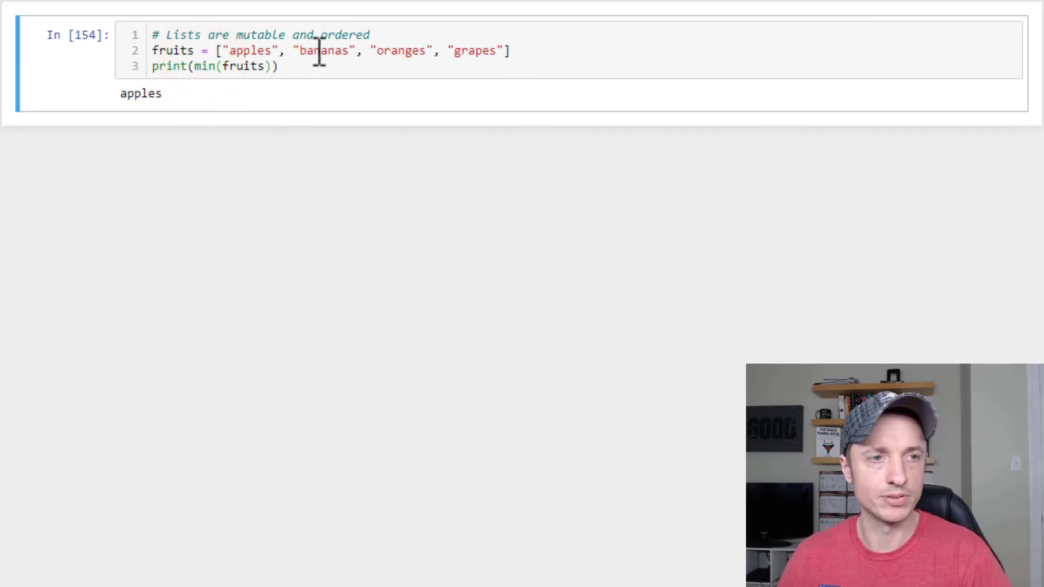
pyautogui.click(536, 57)
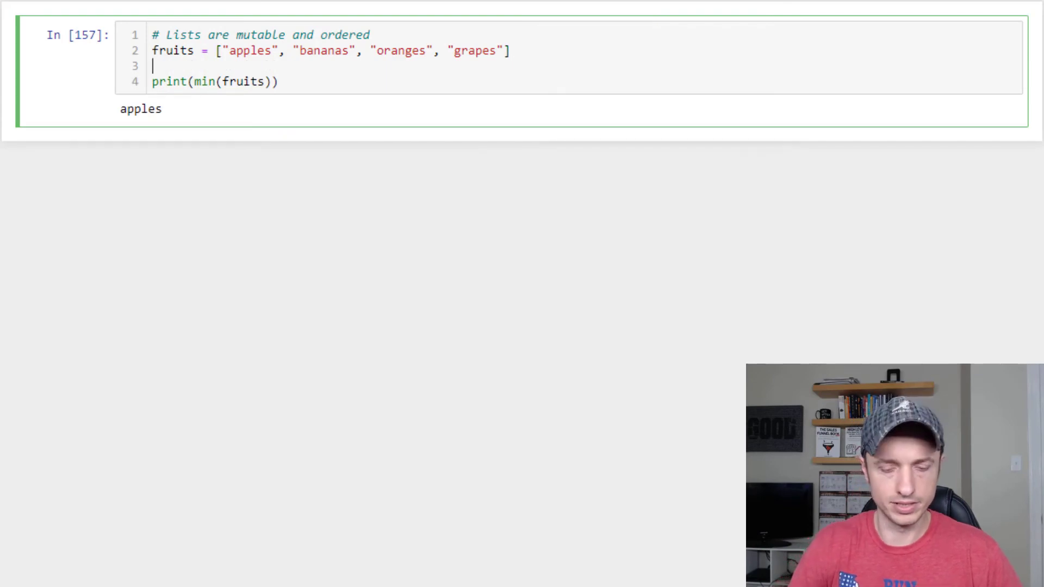
# Add the list num = [23,64,1,865]
pyautogui.write('num =')
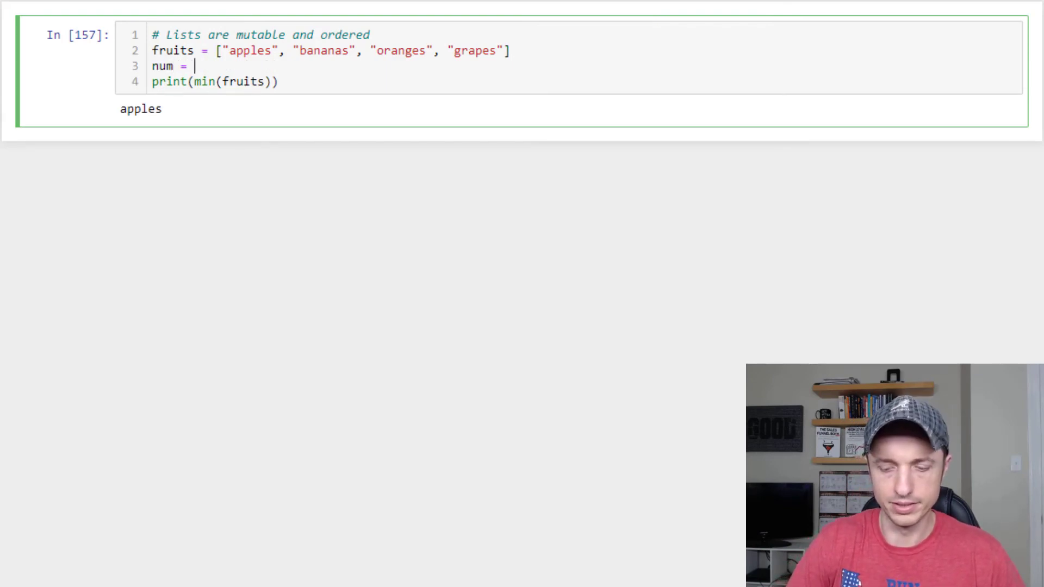
pyautogui.write('[23,')
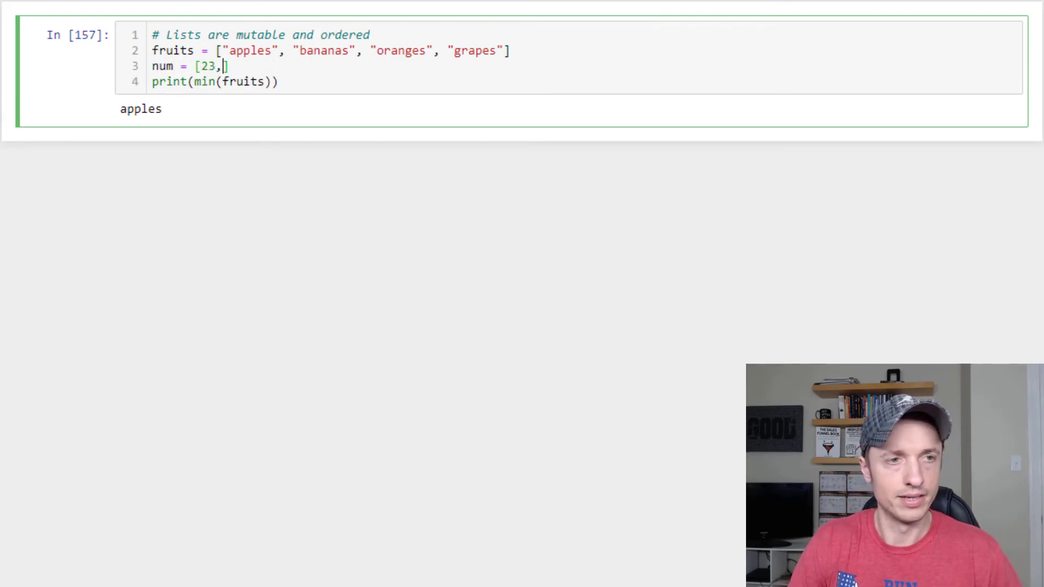
pyautogui.write('64,1')
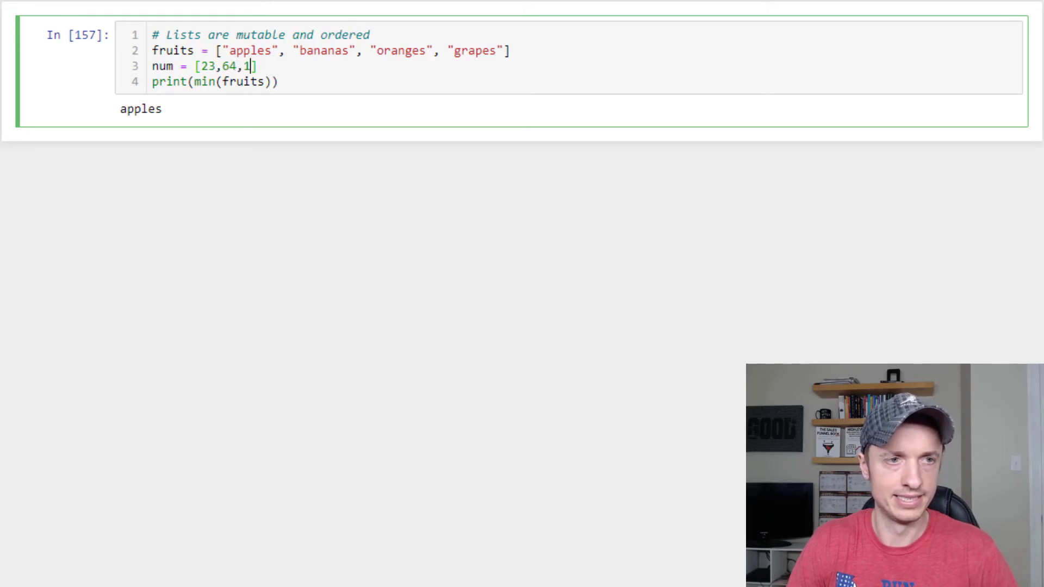
pyautogui.write('865')
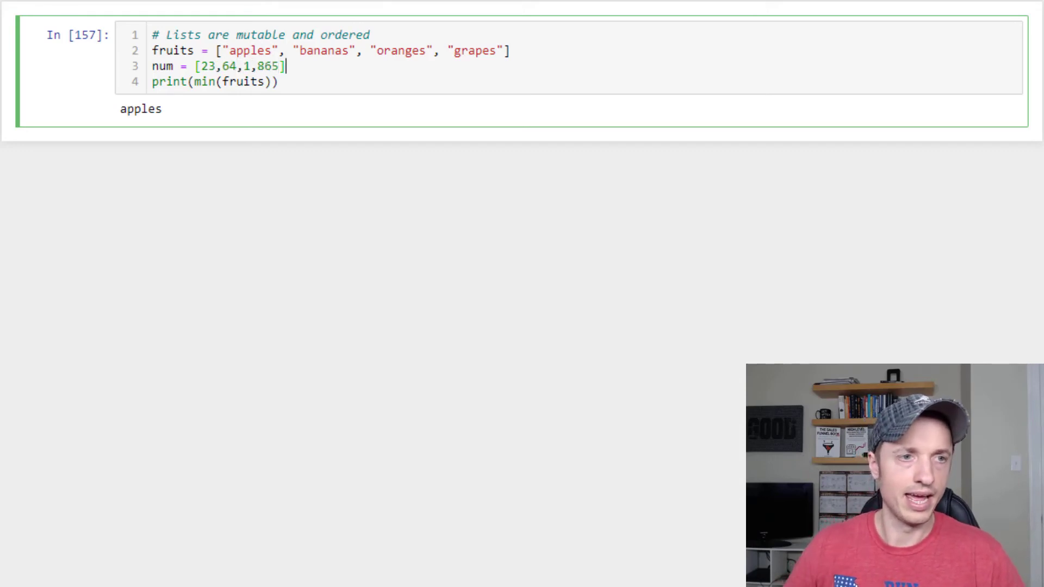
# Print min(num) 1, max(num) 865 and sum(num) 953, then try sum on fruits and begin fruits.index
pyautogui.doubleClick(245, 81)
pyautogui.write('nu')
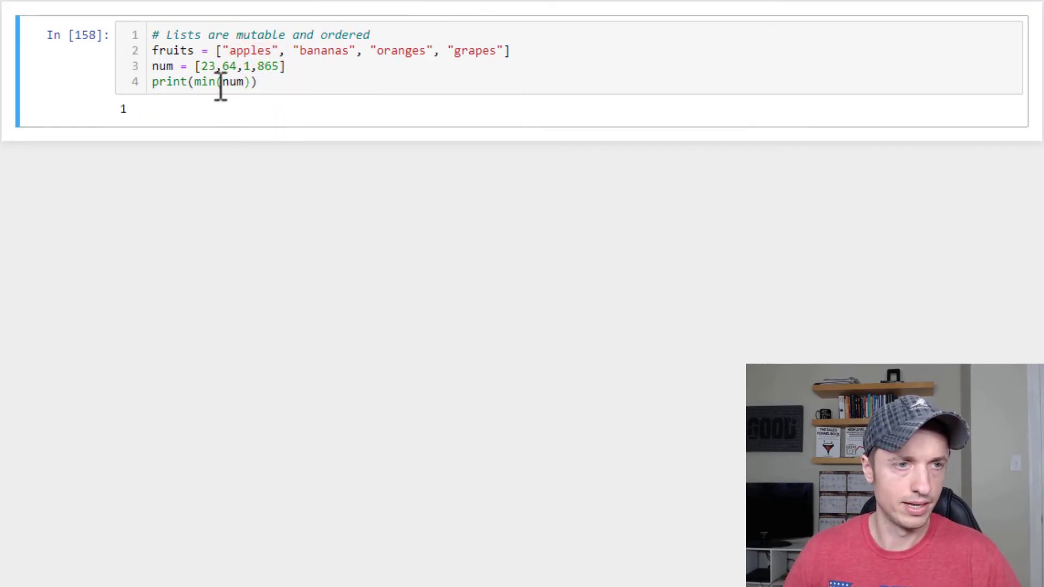
pyautogui.write('max')
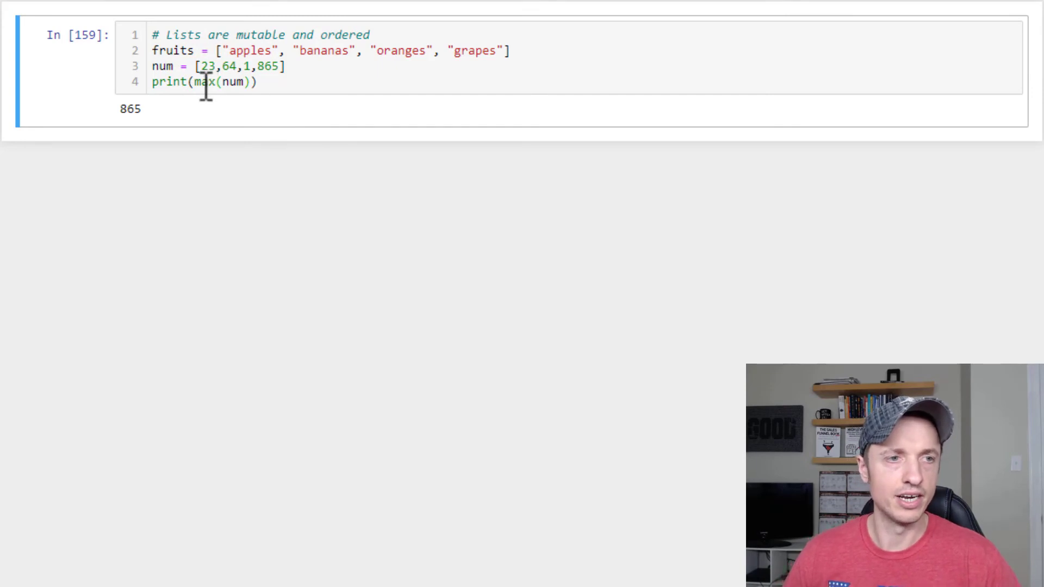
pyautogui.write('sum')
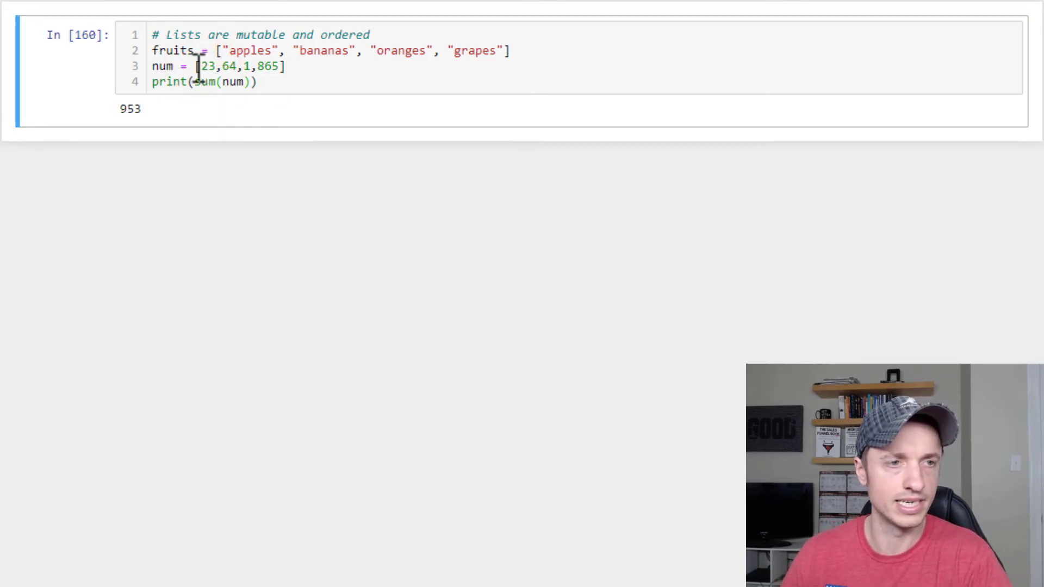
pyautogui.moveTo(202, 66); pyautogui.dragTo(279, 66)
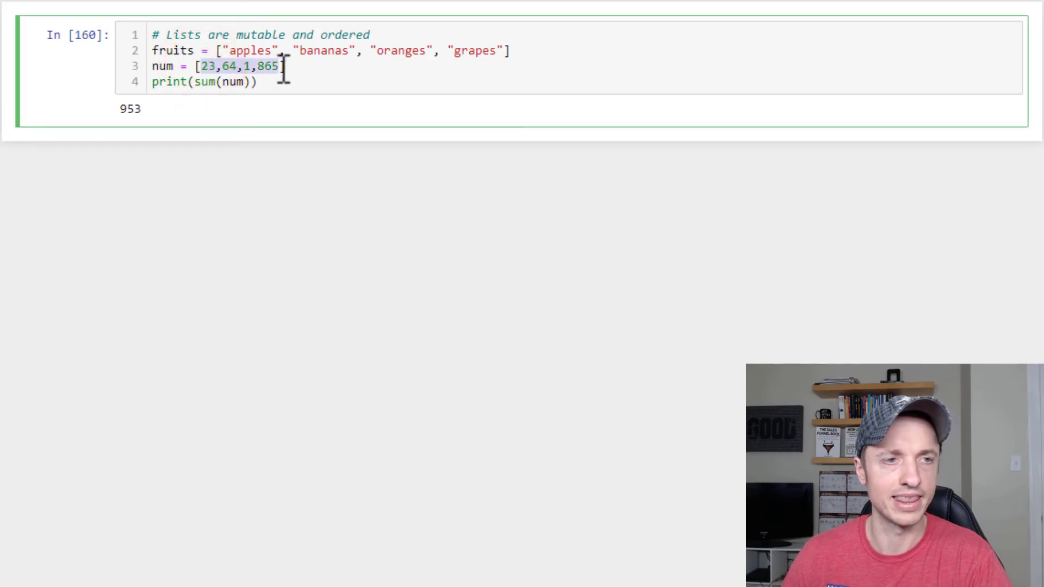
pyautogui.write('fruits.inde')
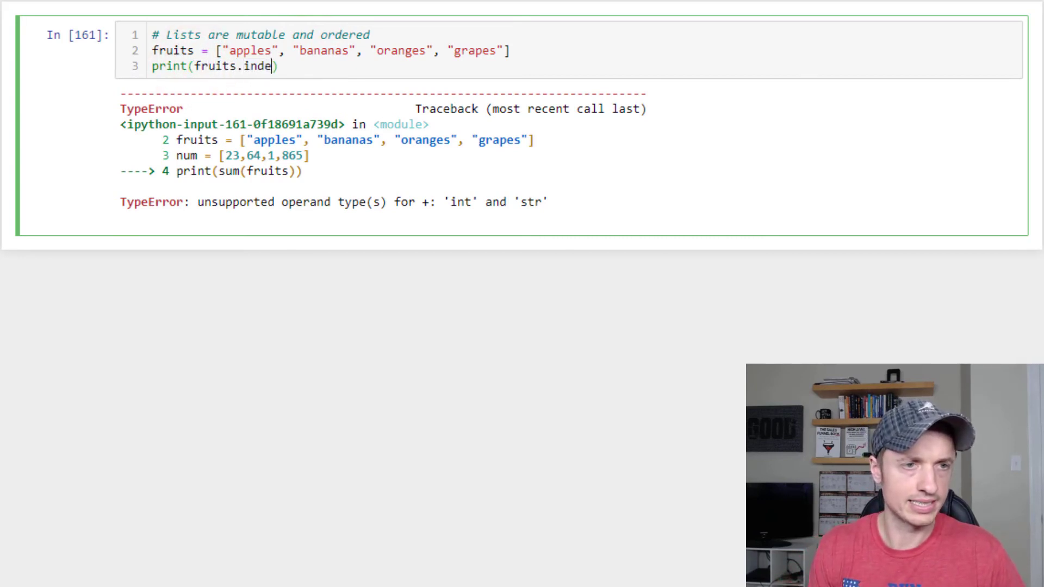
# Print fruits.index("bananas") giving 1, then look up "grapefrut" which raises ValueError
pyautogui.write('x("")')
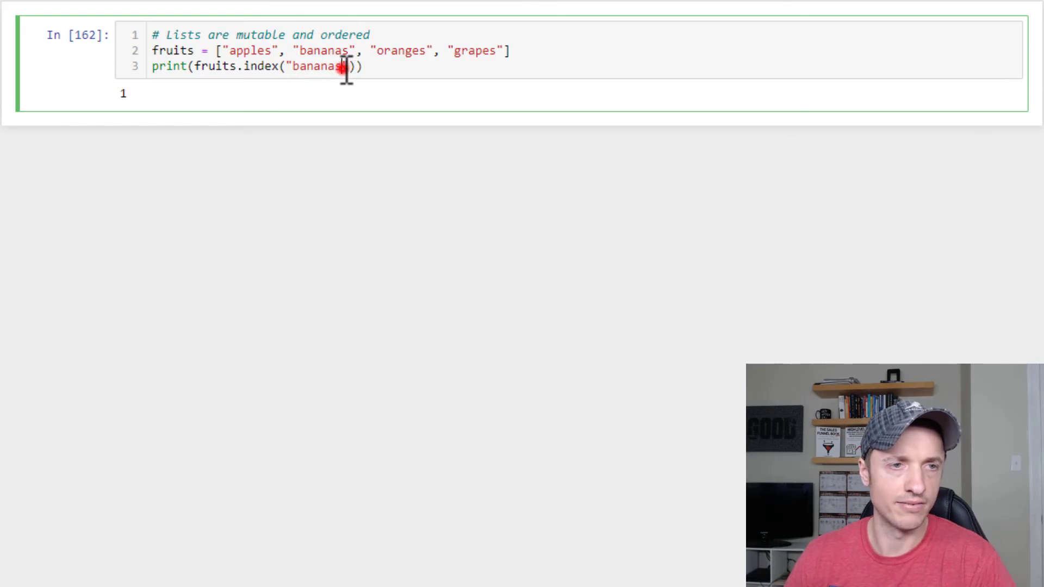
pyautogui.write('g')
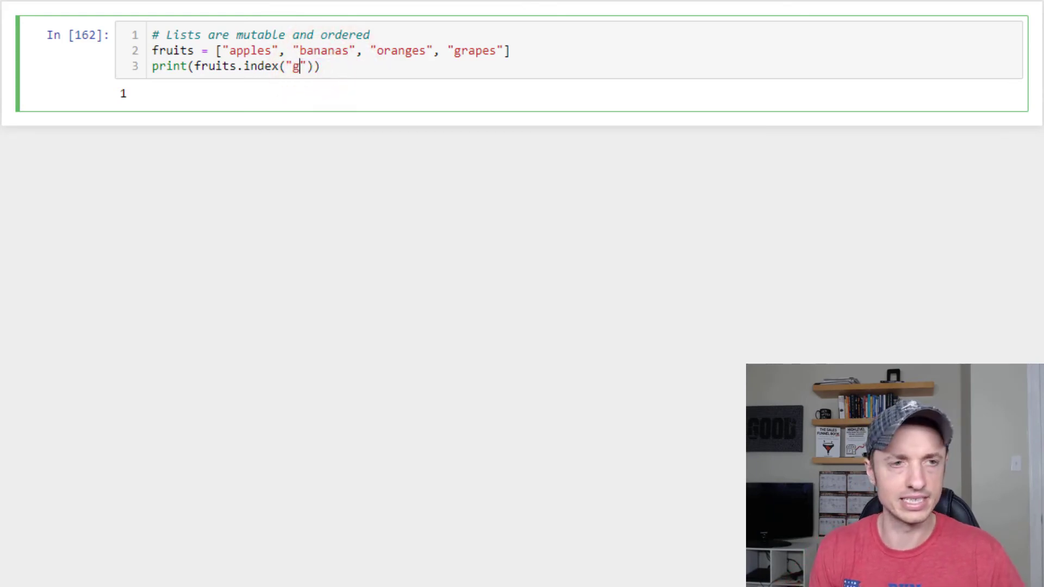
pyautogui.write('rapefrut')
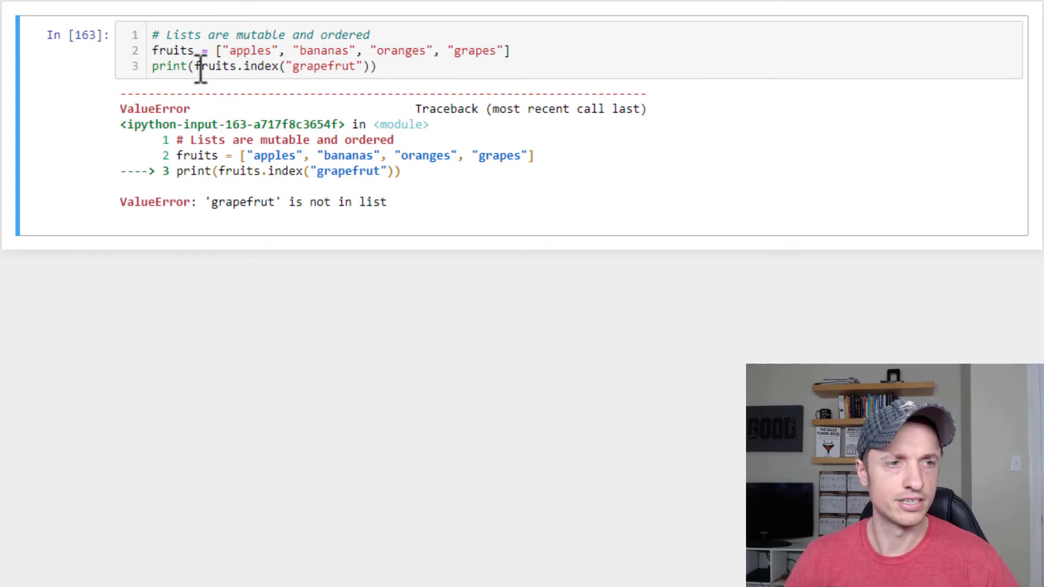
# Print "apples" in fruits (True), then "grapefruit" in fruits (False)
pyautogui.write('"apples" in')
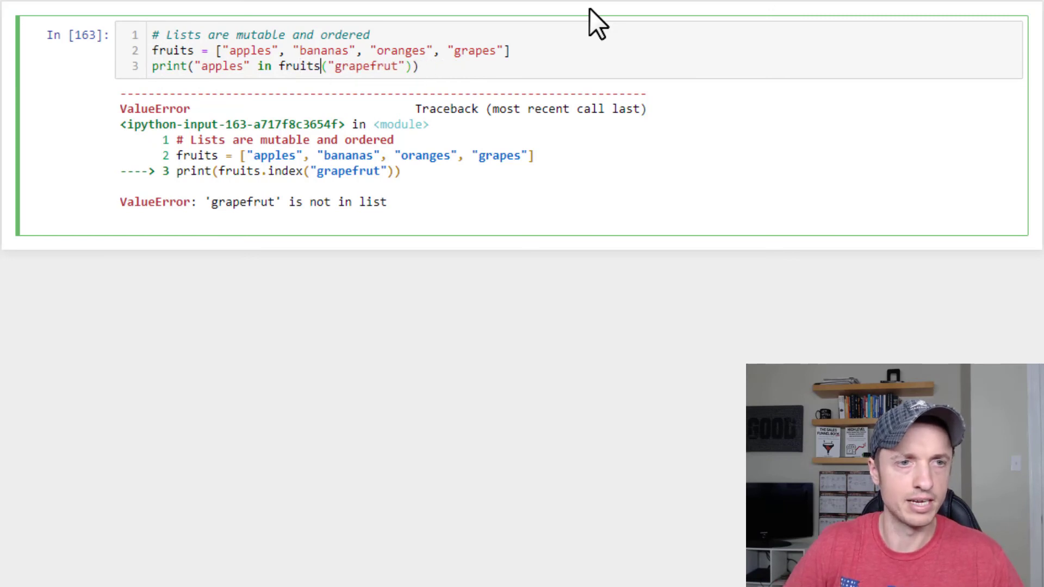
pyautogui.press('BackSpace')
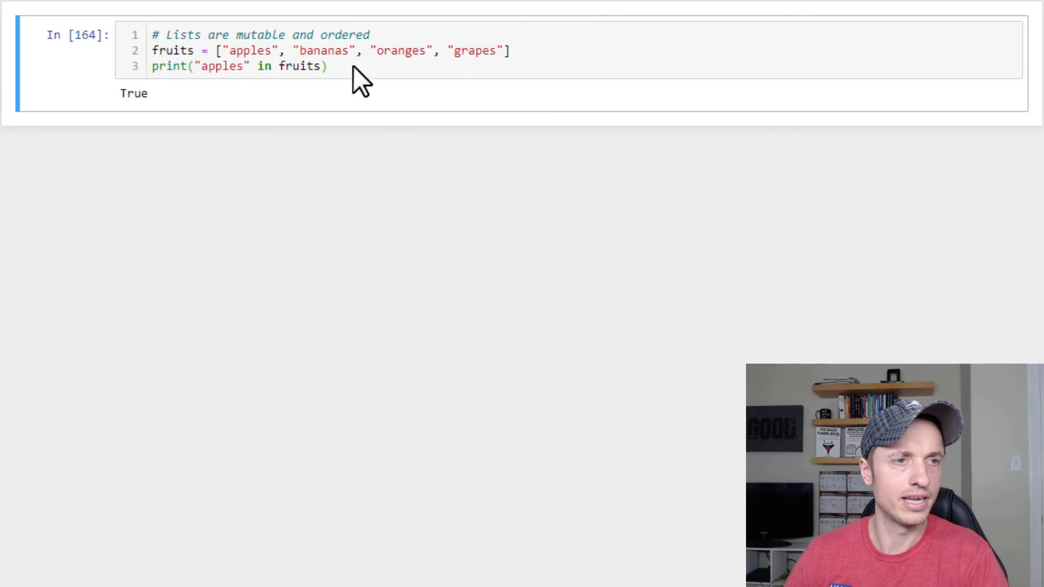
pyautogui.click(236, 66)
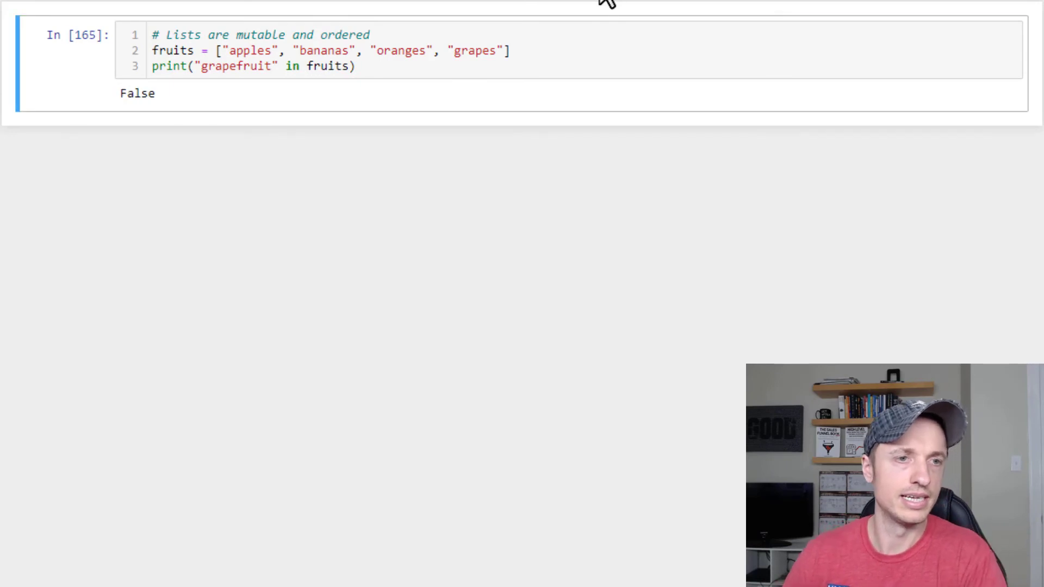
pyautogui.moveTo(333, 69)
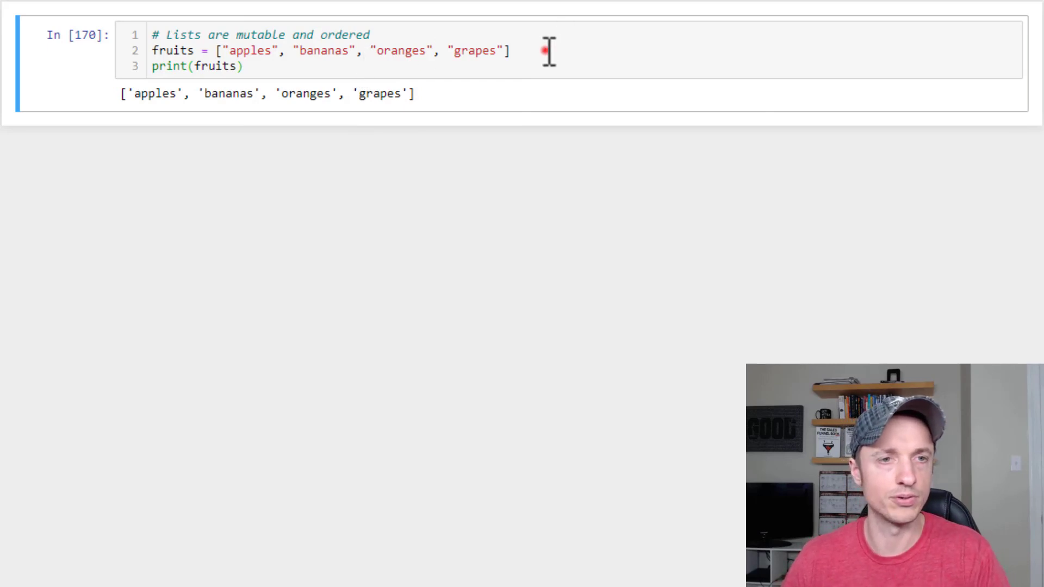
# Write for fruit in fruits: print(fruit), printing apples, bananas, oranges, grapes on separate lines
pyautogui.write('for fruit')
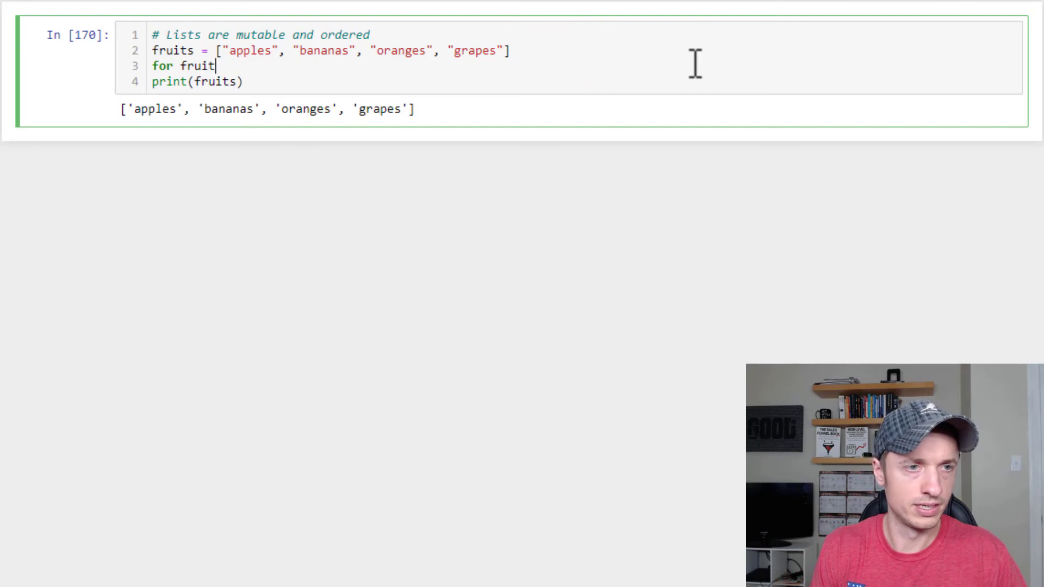
pyautogui.write('in fruits:')
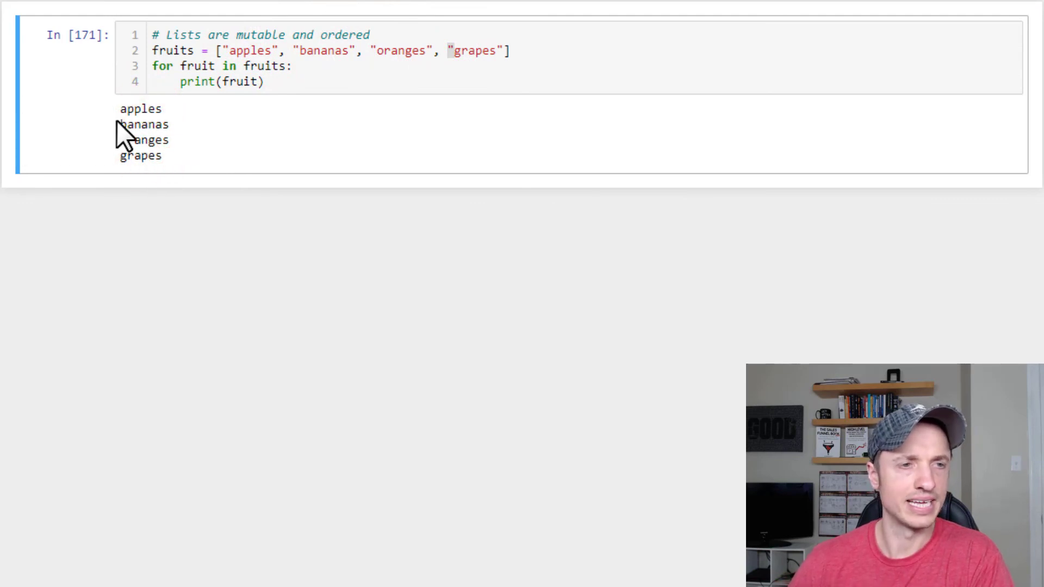
pyautogui.moveTo(133, 159)
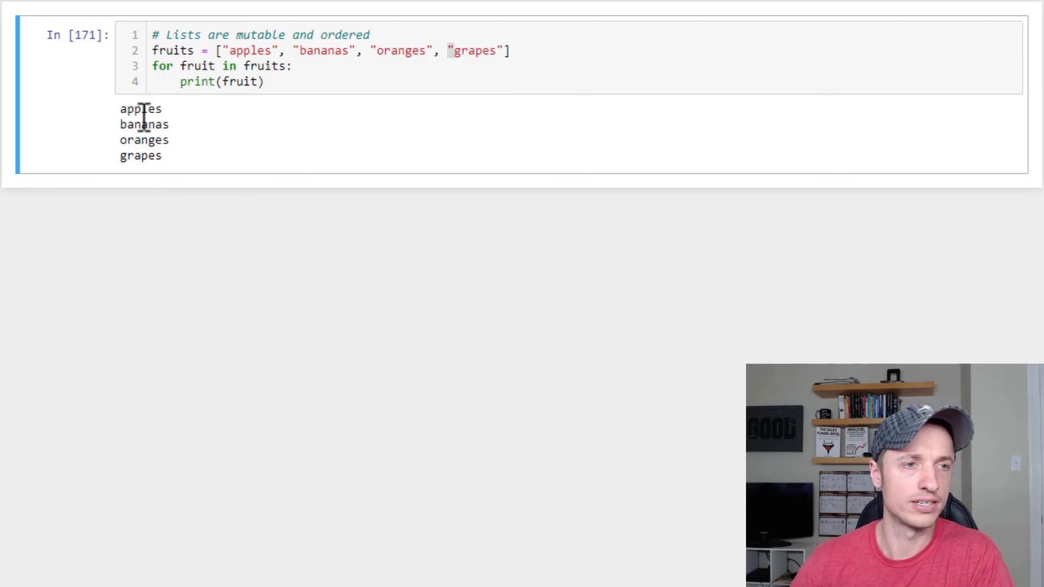
# Change the loop to for index, fruit in enumerate(fruits): with print(index, fruit)
pyautogui.click(142, 150)
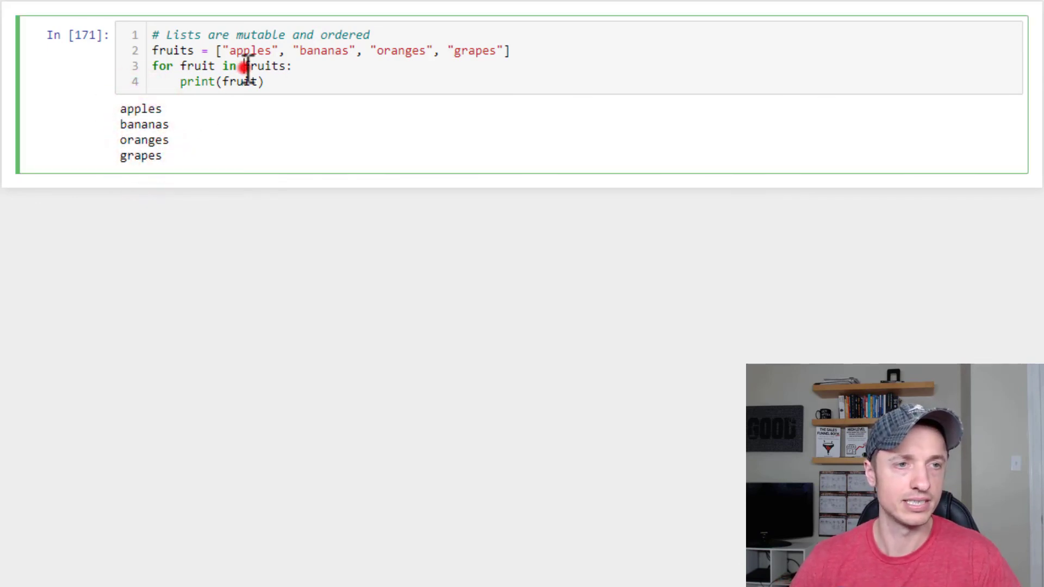
pyautogui.write('enumerate')
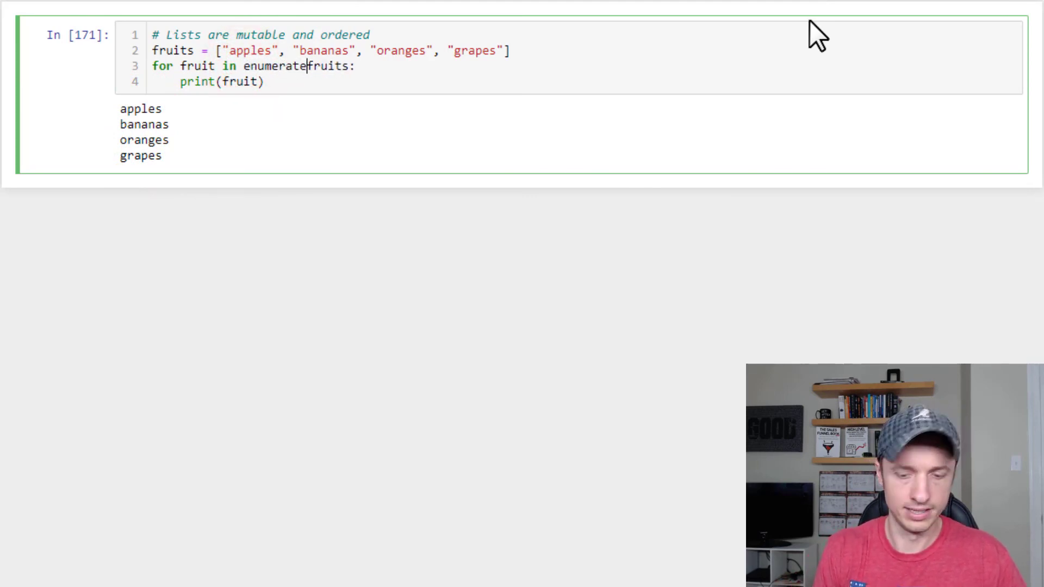
pyautogui.write('(')
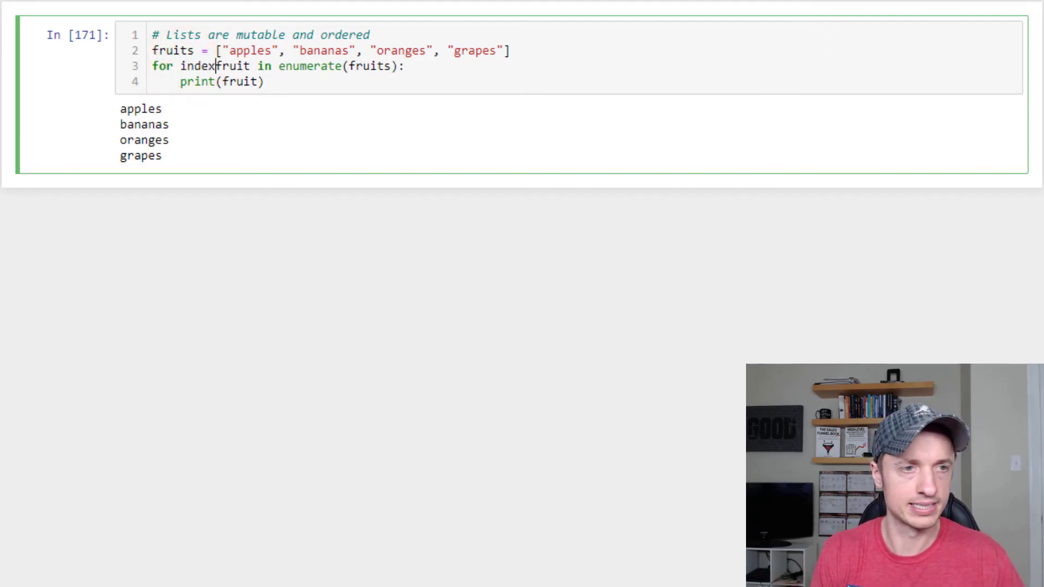
pyautogui.write(',')
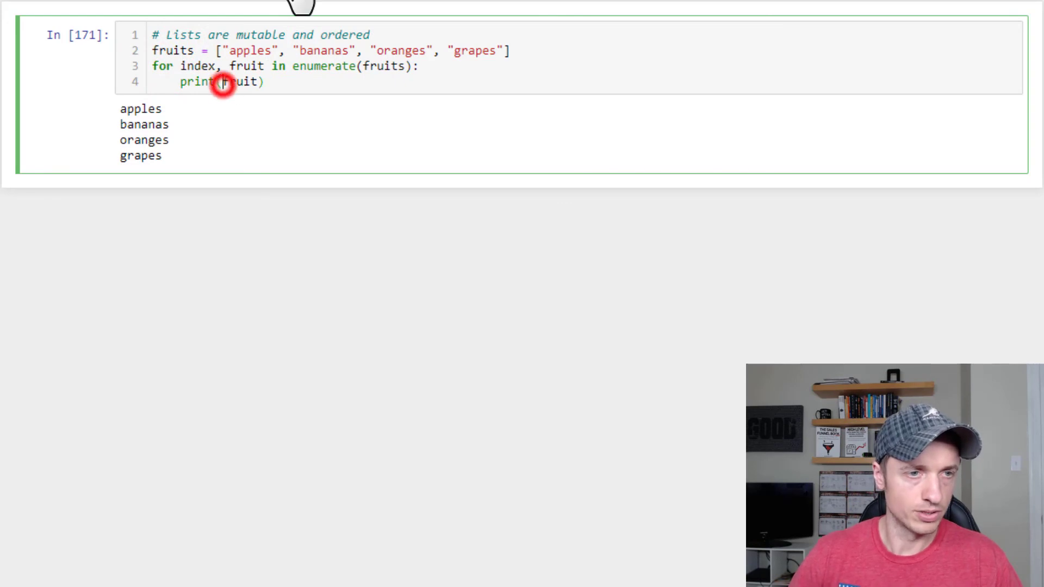
pyautogui.write('index,')
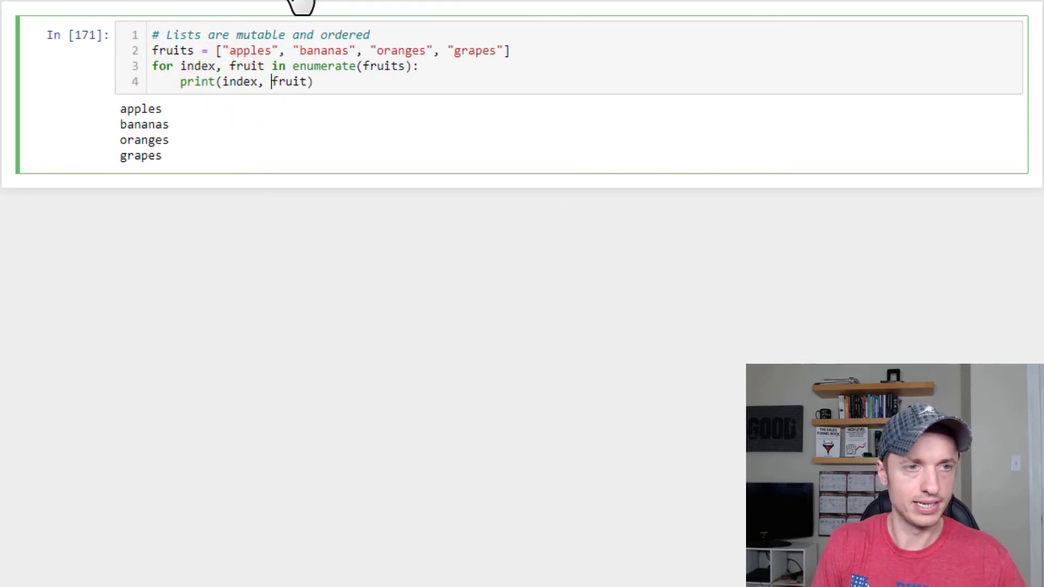